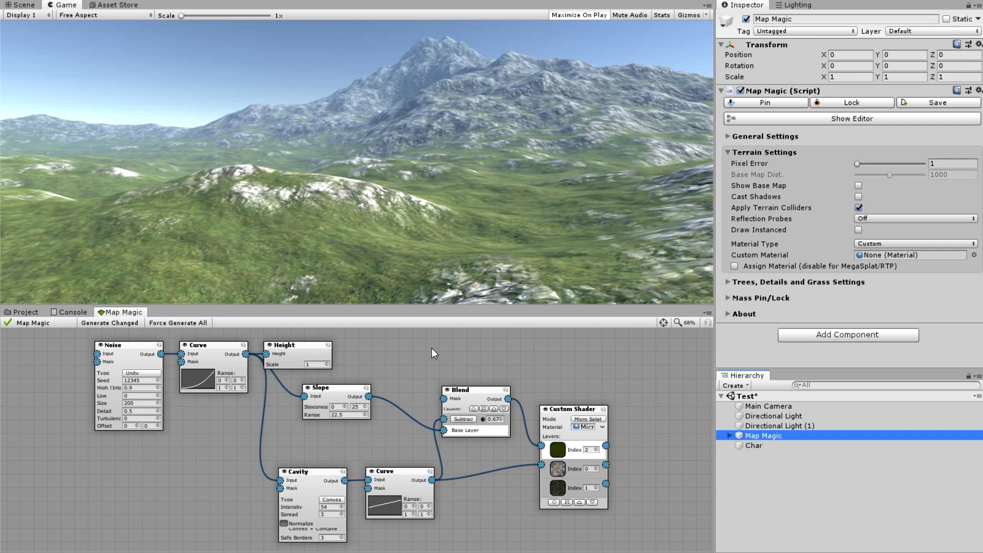
pyautogui.moveTo(389, 357)
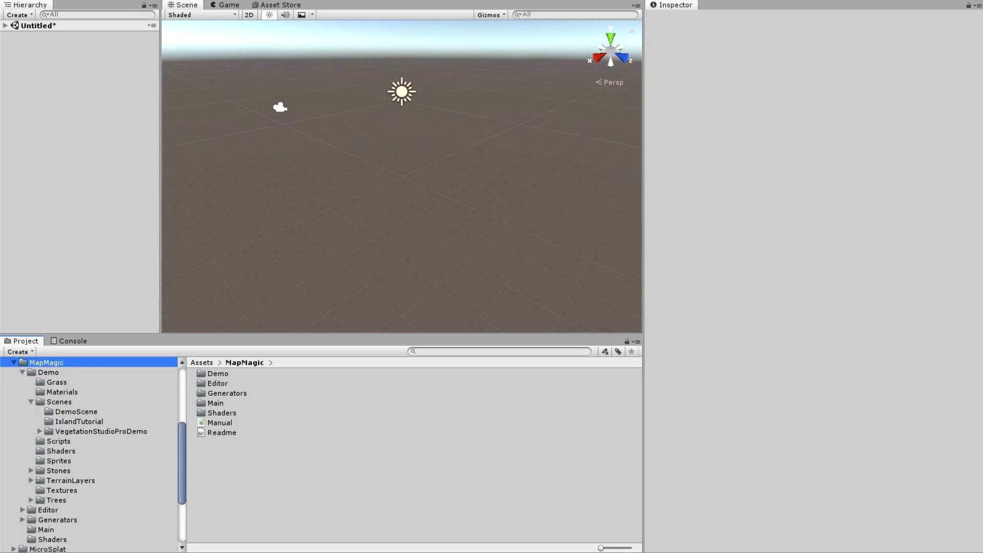
pyautogui.moveTo(63, 496)
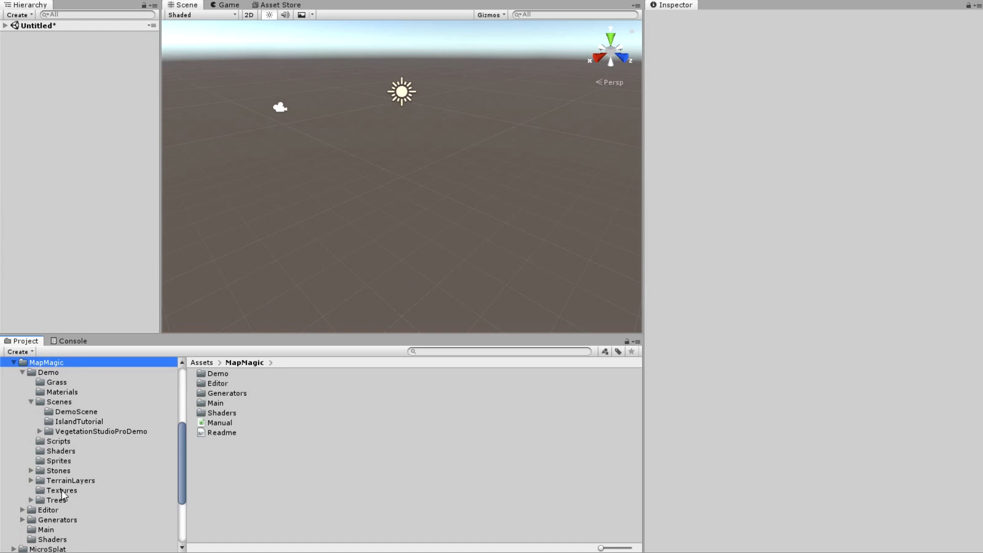
pyautogui.moveTo(143, 483)
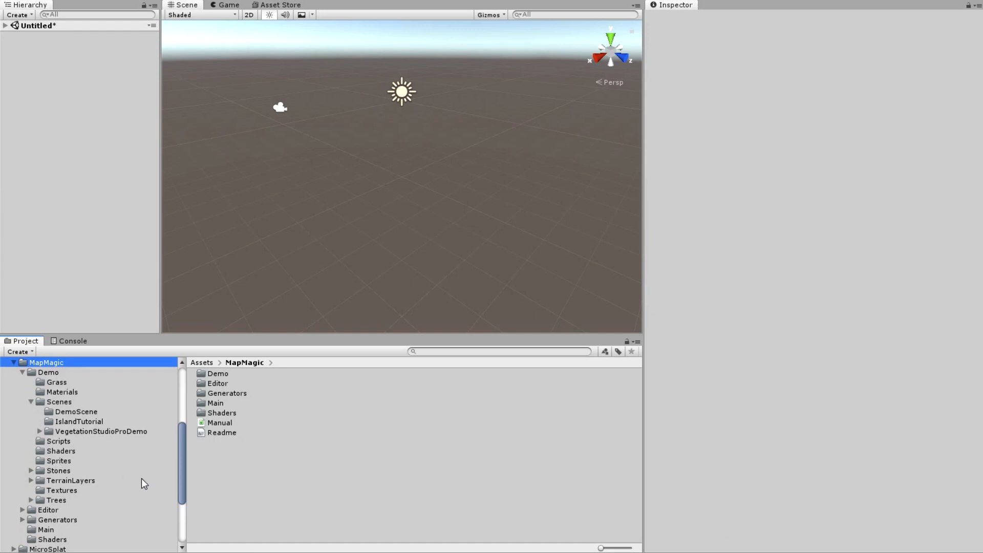
# Make a new folder named MicroSplatDemo under the Scenes folder and step into it
pyautogui.click(55, 402)
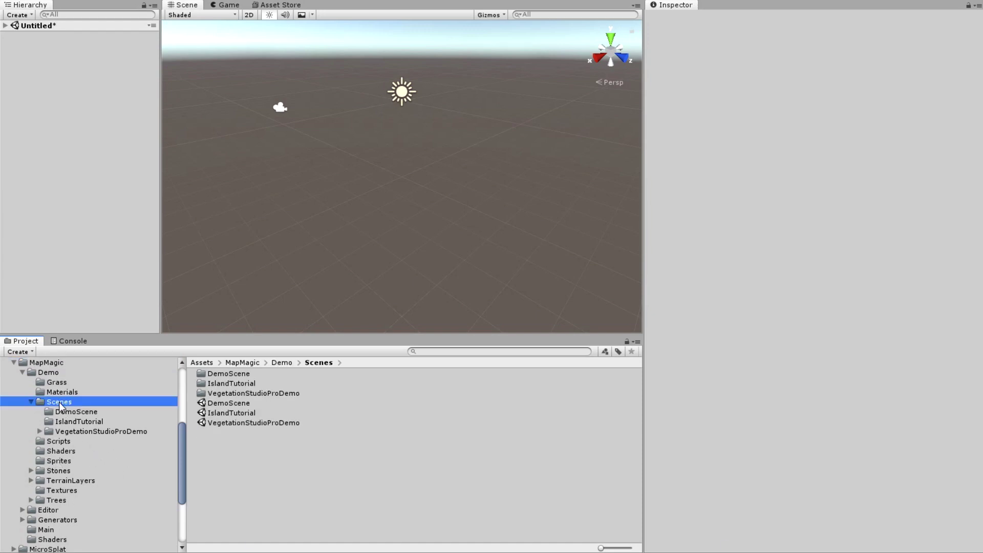
pyautogui.rightClick(60, 402)
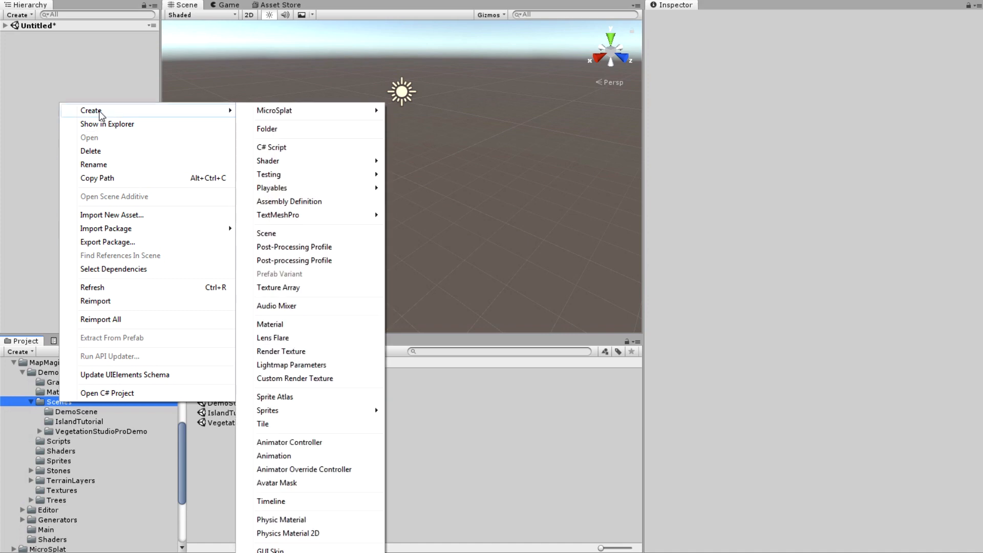
pyautogui.click(267, 129)
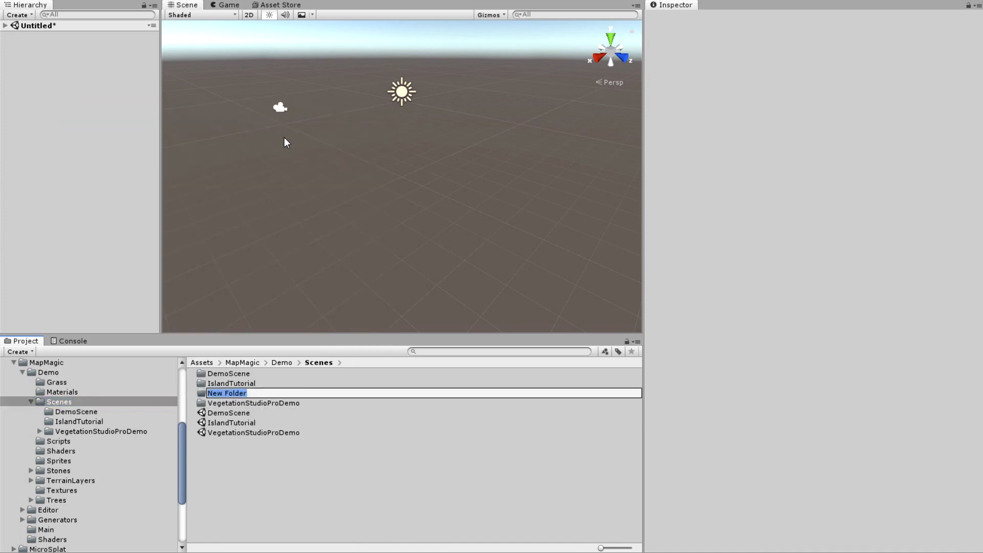
pyautogui.write('MicroSplatDemo')
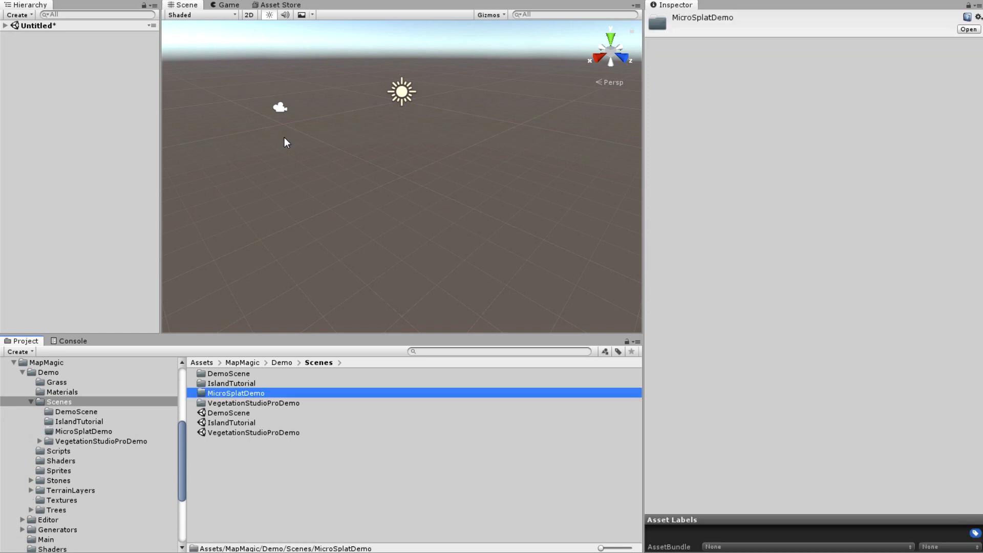
pyautogui.moveTo(282, 422)
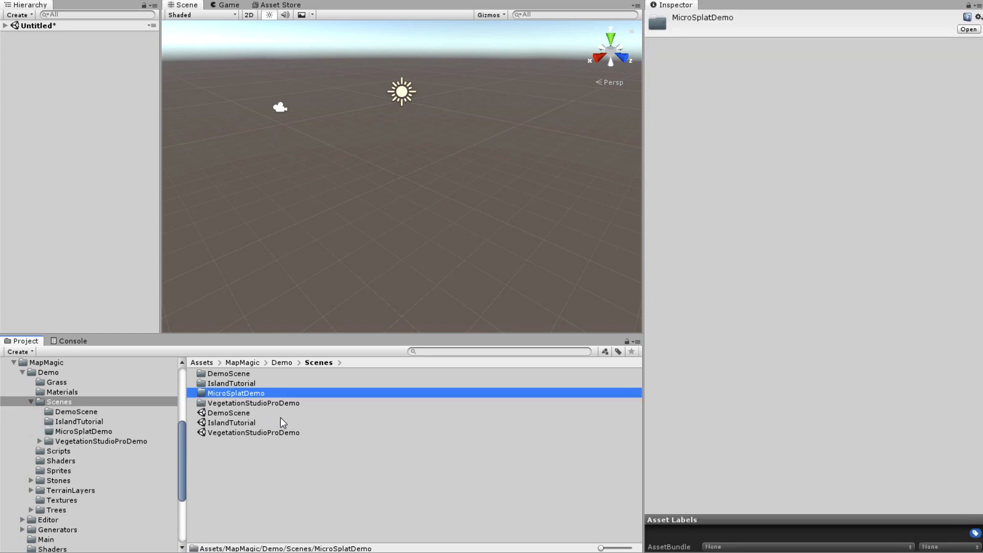
pyautogui.doubleClick(237, 393)
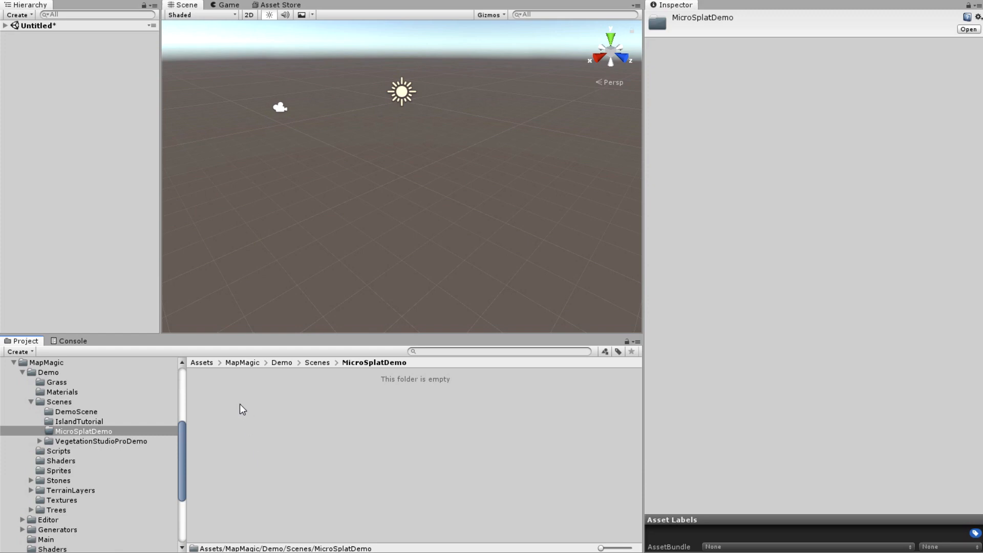
# Create a MicroSplat Texture Array Config named MicroSplatDemo and check its normal/smoothness/AO array
pyautogui.rightClick(242, 409)
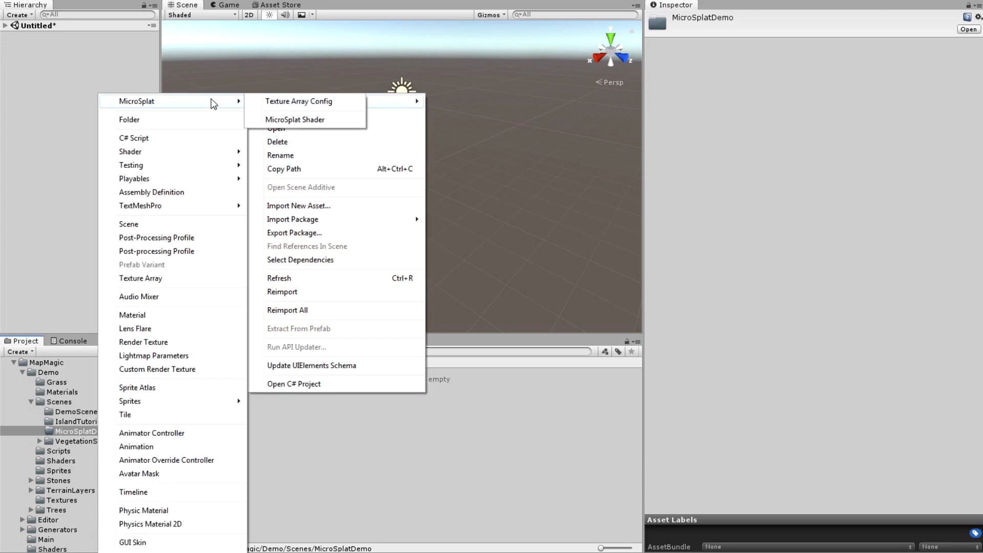
pyautogui.click(299, 101)
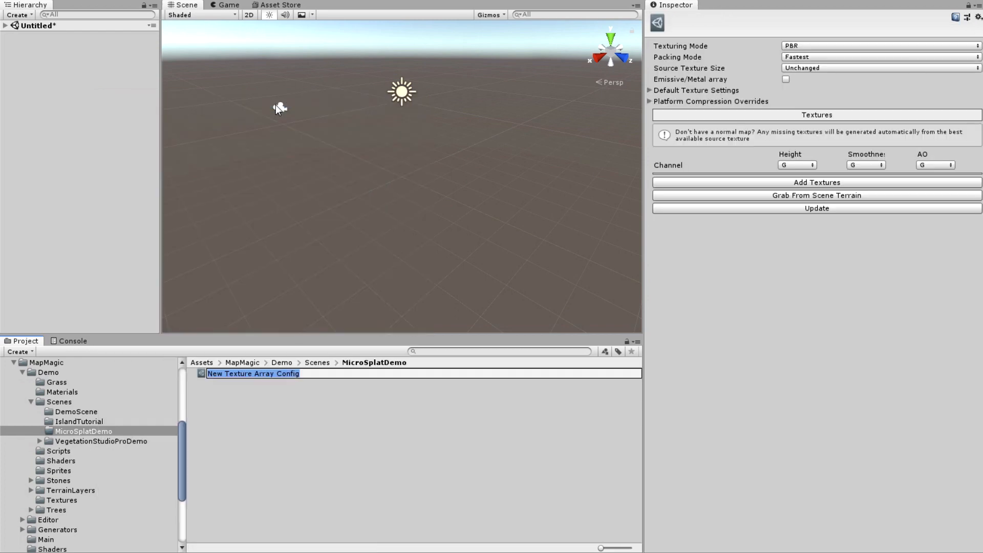
pyautogui.write('MicroSplatDemo')
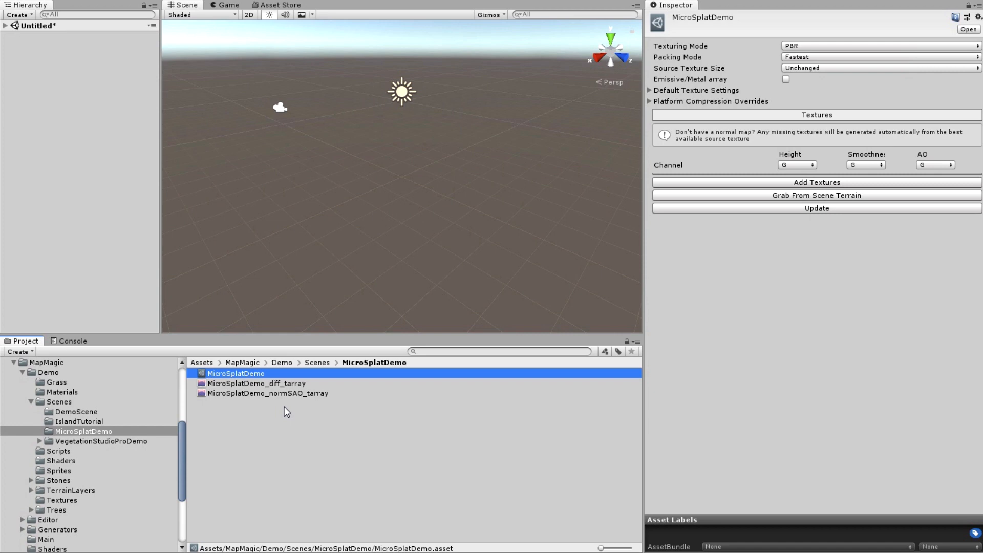
pyautogui.click(266, 393)
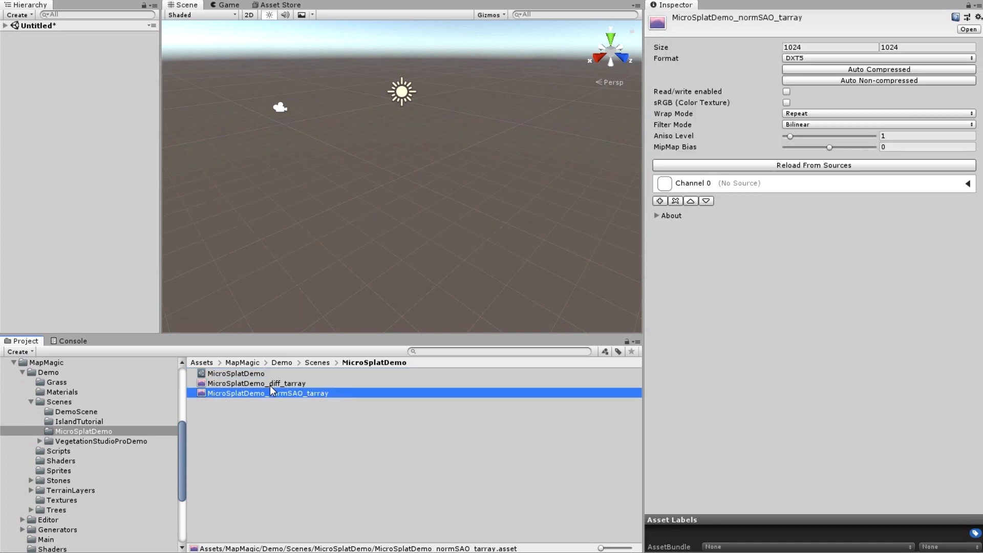
pyautogui.click(237, 373)
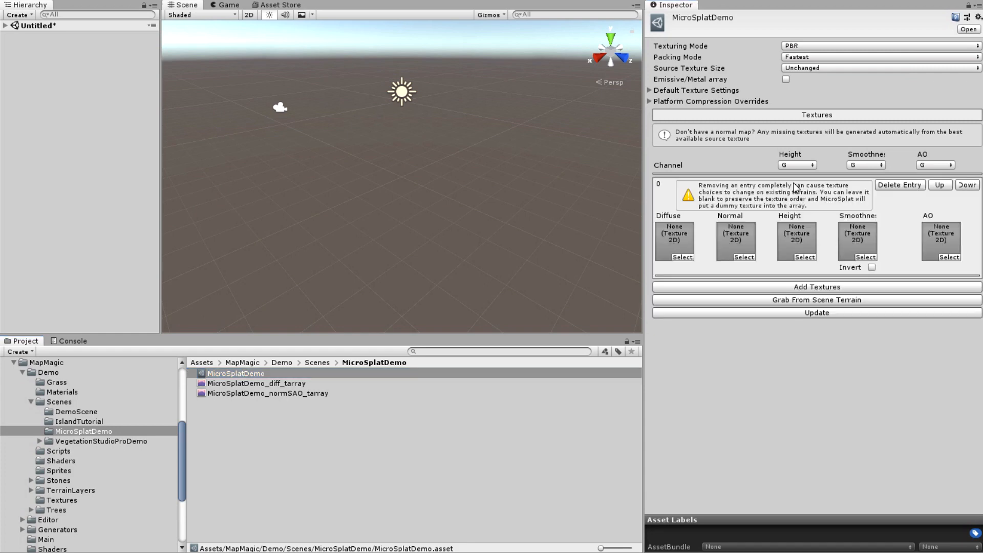
pyautogui.moveTo(47, 493)
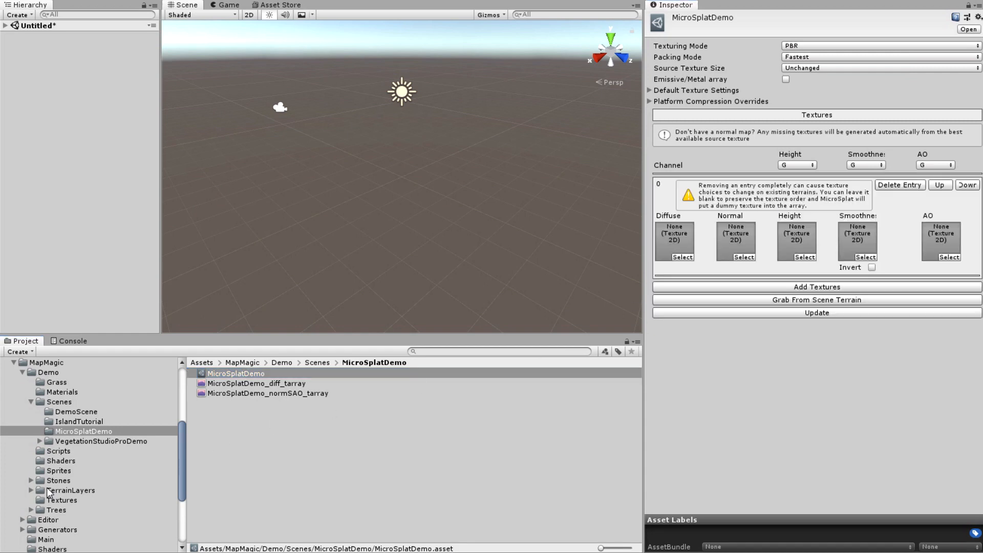
# Load Cliff_bright, Cliff_dark and GreenGrass diffuse and normal textures into the config, then update
pyautogui.click(61, 500)
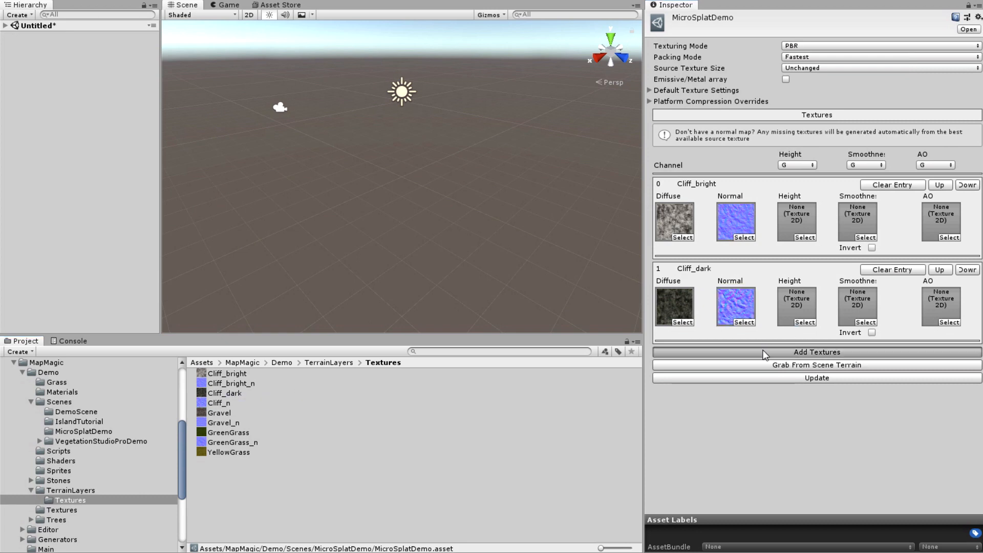
pyautogui.click(815, 352)
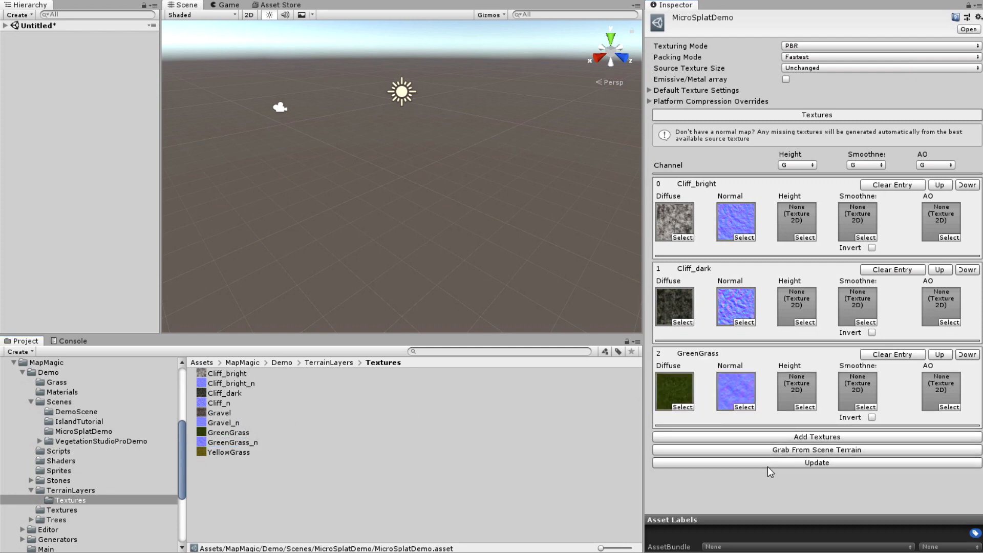
pyautogui.click(816, 463)
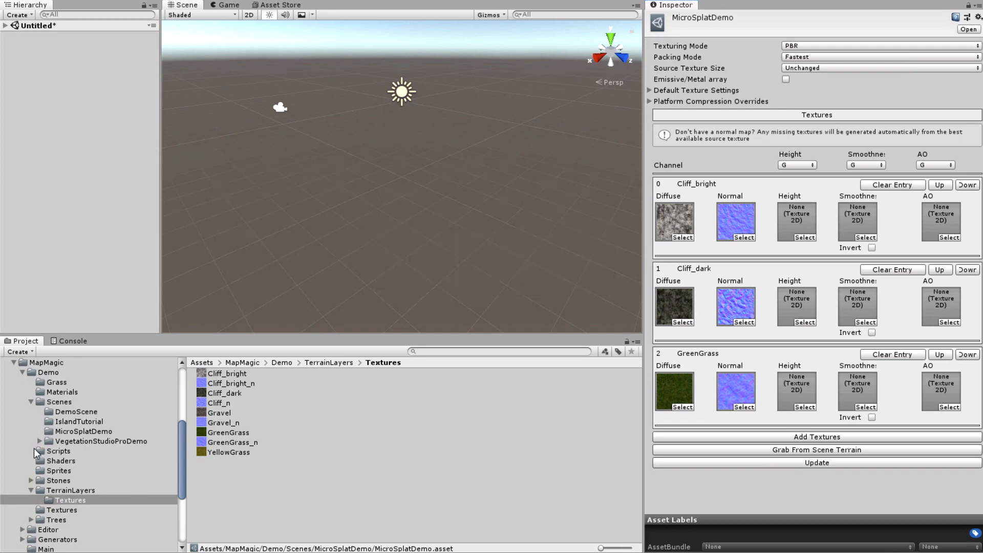
# Create a MicroSplat shader in MicroSplatDemo and make the MicroSplatDemoMat material from it
pyautogui.click(85, 431)
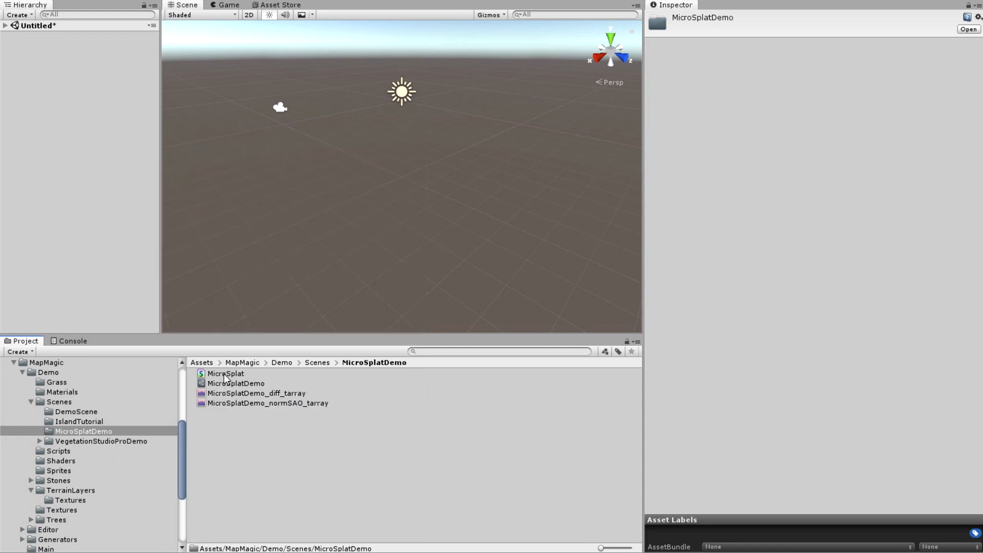
pyautogui.click(225, 373)
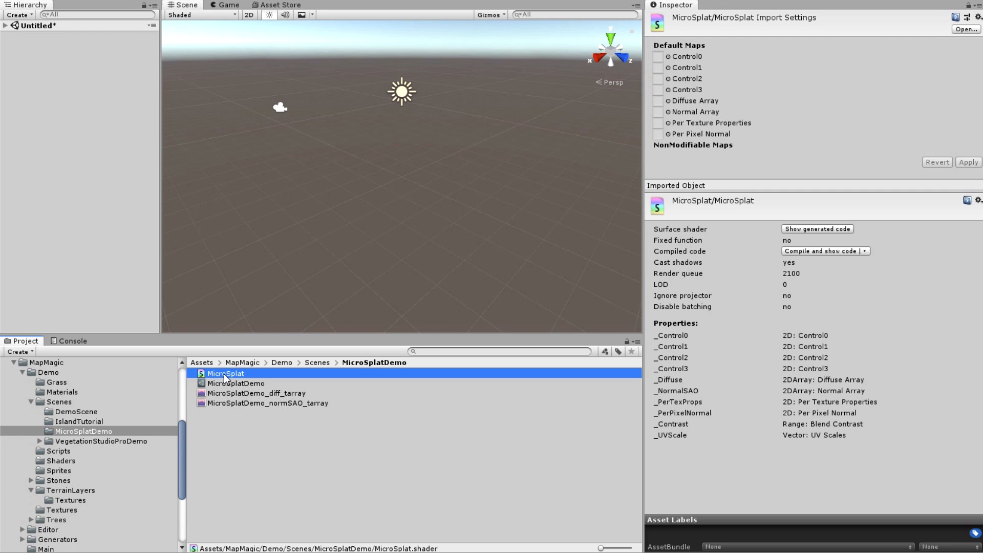
pyautogui.rightClick(225, 373)
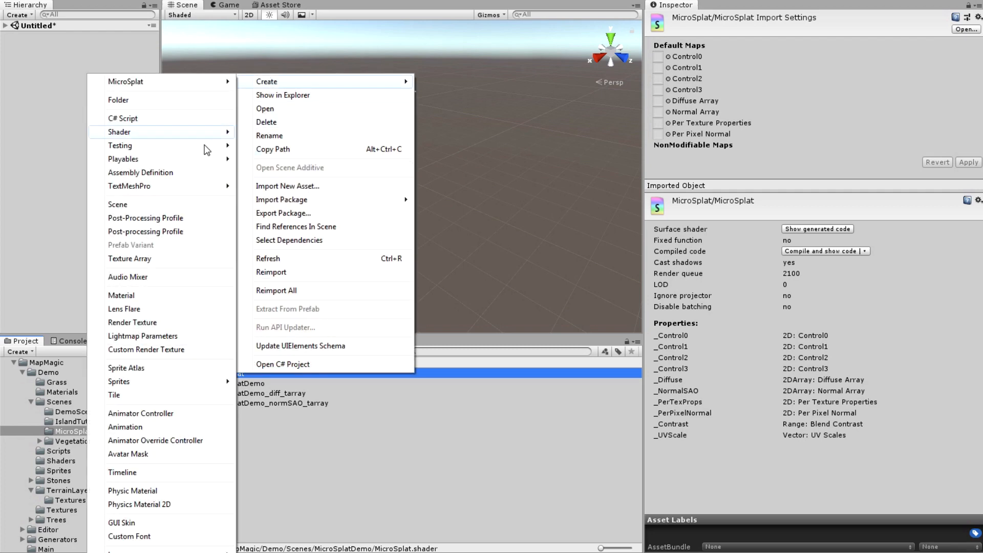
pyautogui.moveTo(122, 296)
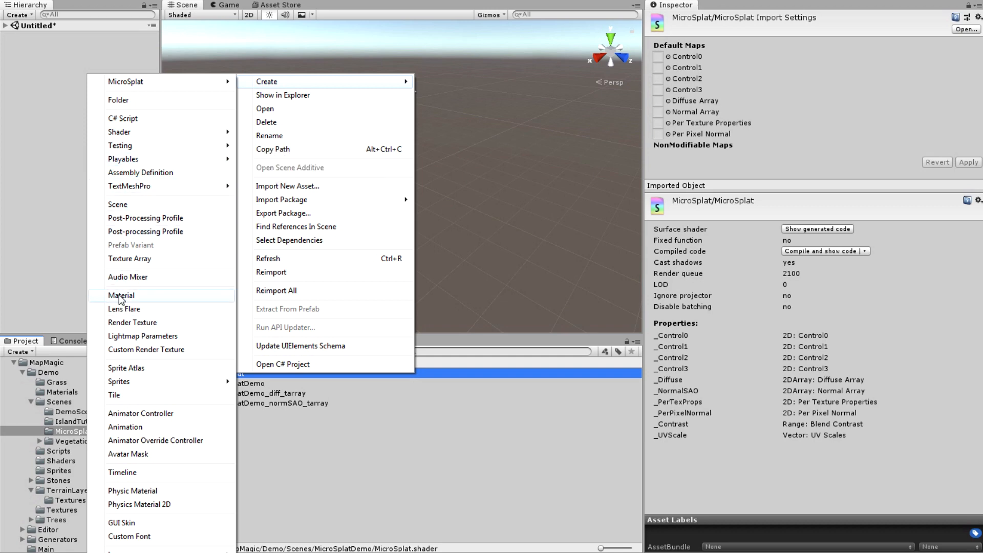
pyautogui.click(121, 295)
pyautogui.write('MicroSplatDemoMat')
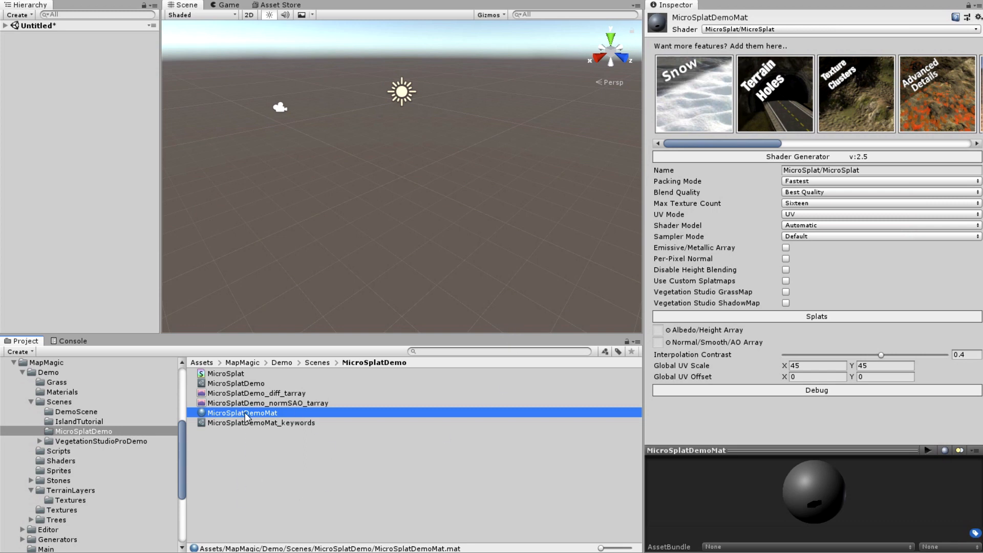
# Tick Use Custom Splatmaps on MicroSplatDemoMat so its shader recompiles
pyautogui.click(256, 392)
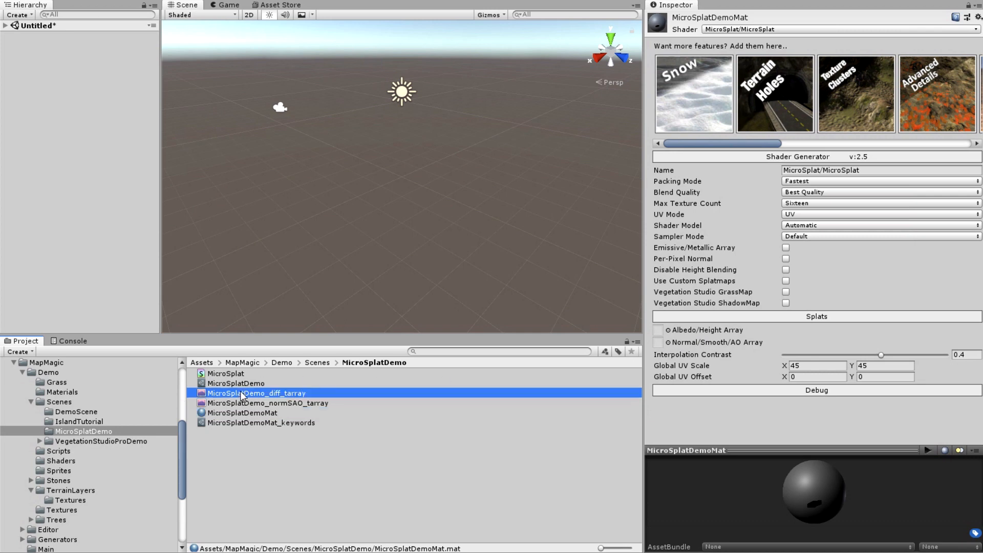
pyautogui.click(658, 330)
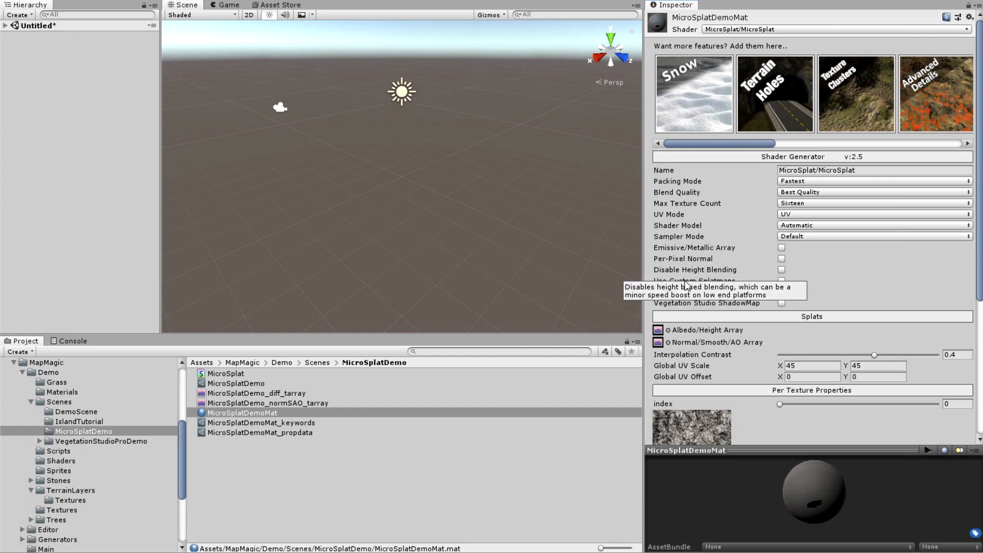
pyautogui.moveTo(676, 285)
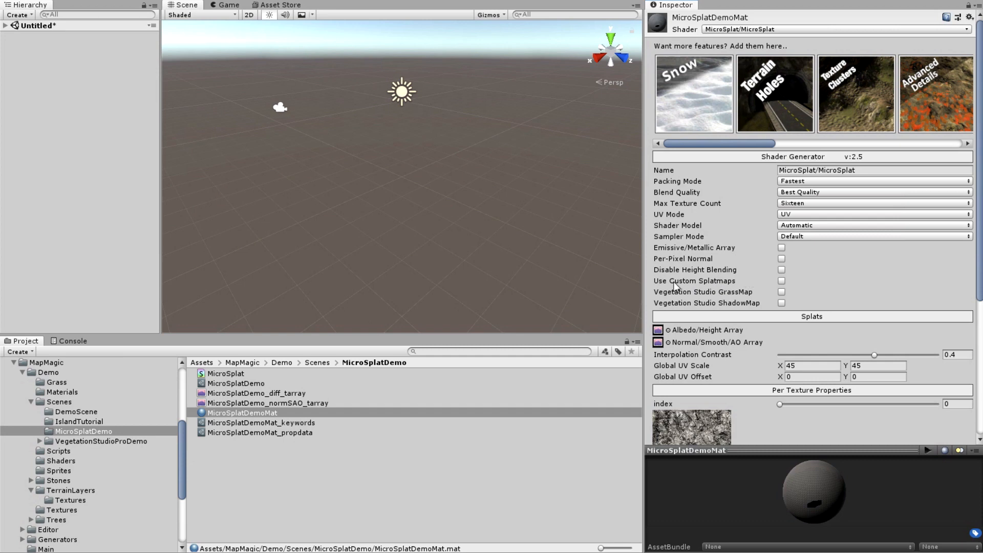
pyautogui.click(782, 281)
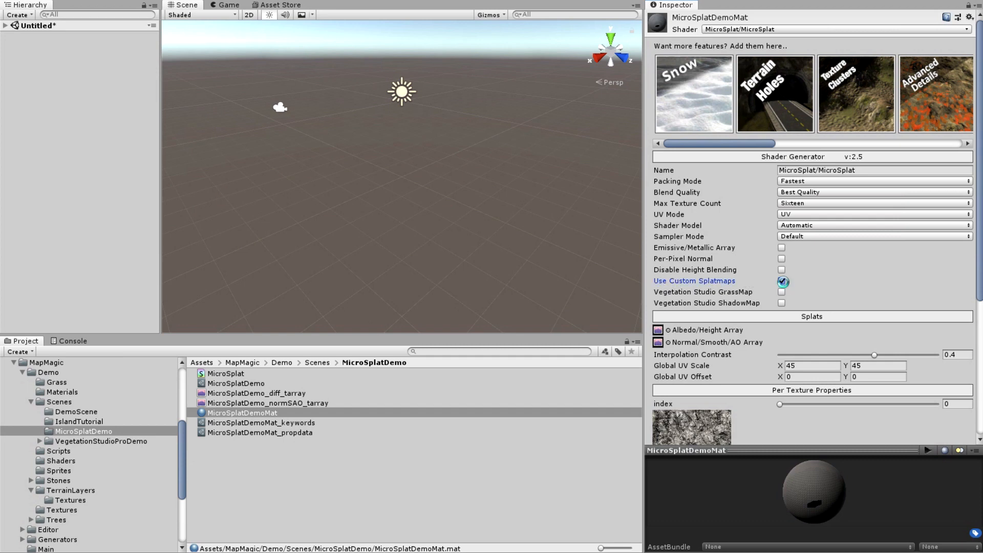
pyautogui.click(781, 282)
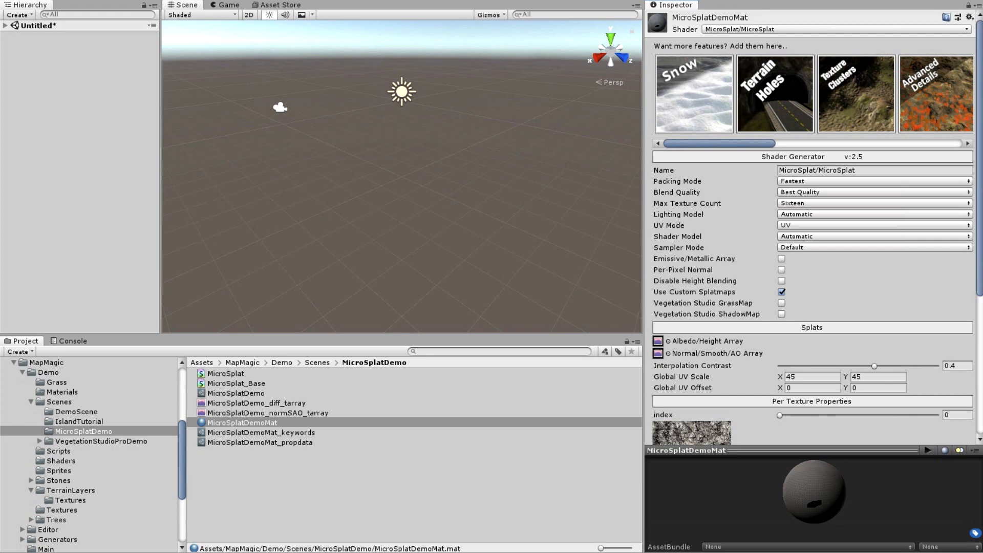
pyautogui.click(241, 422)
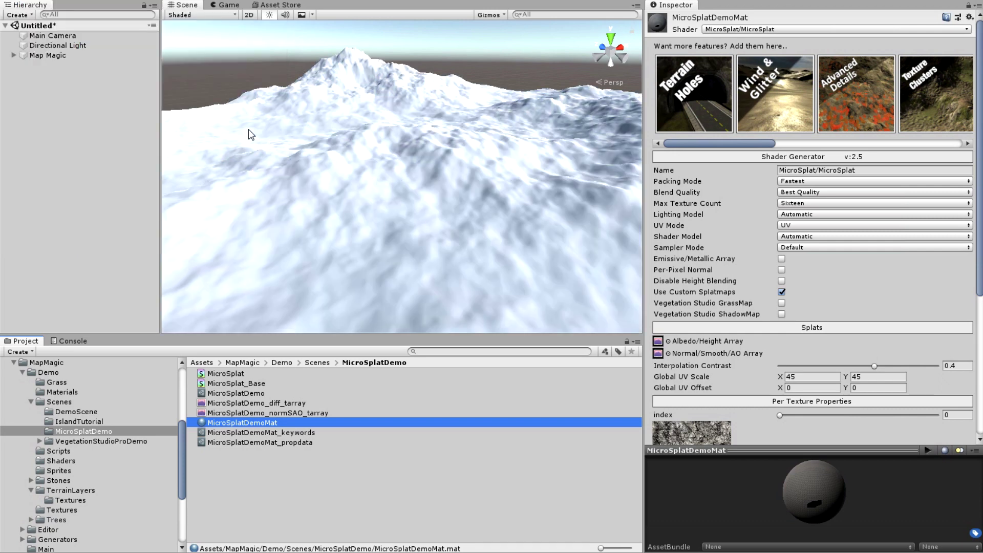
# Select Map Magic, dock its node graph via Show Editor, and widen the Scene view
pyautogui.click(46, 56)
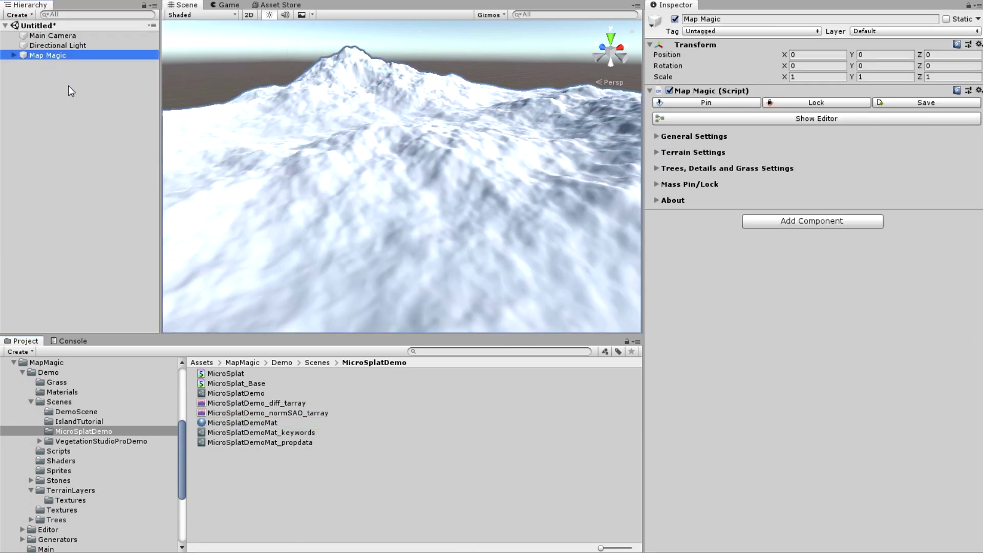
pyautogui.click(816, 118)
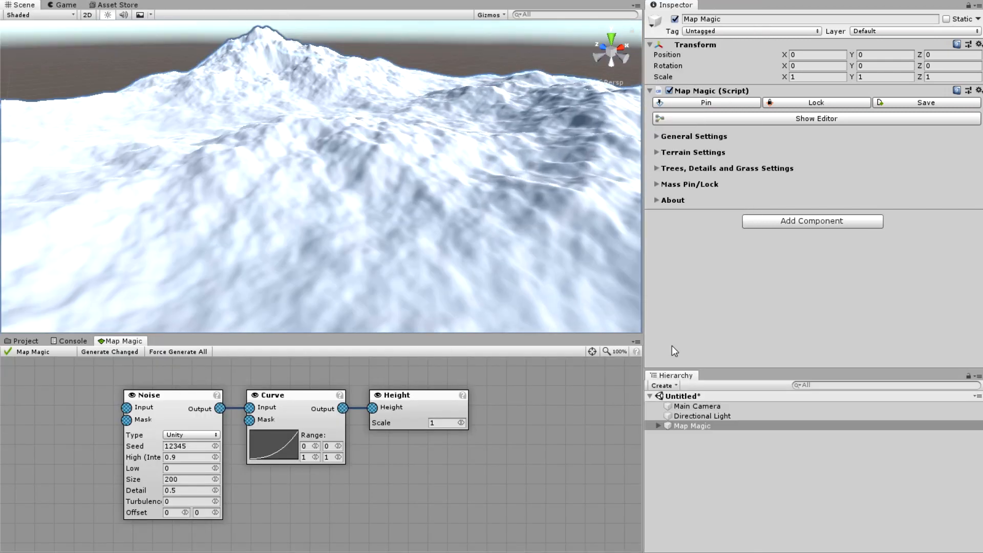
pyautogui.moveTo(643, 316); pyautogui.dragTo(749, 316)
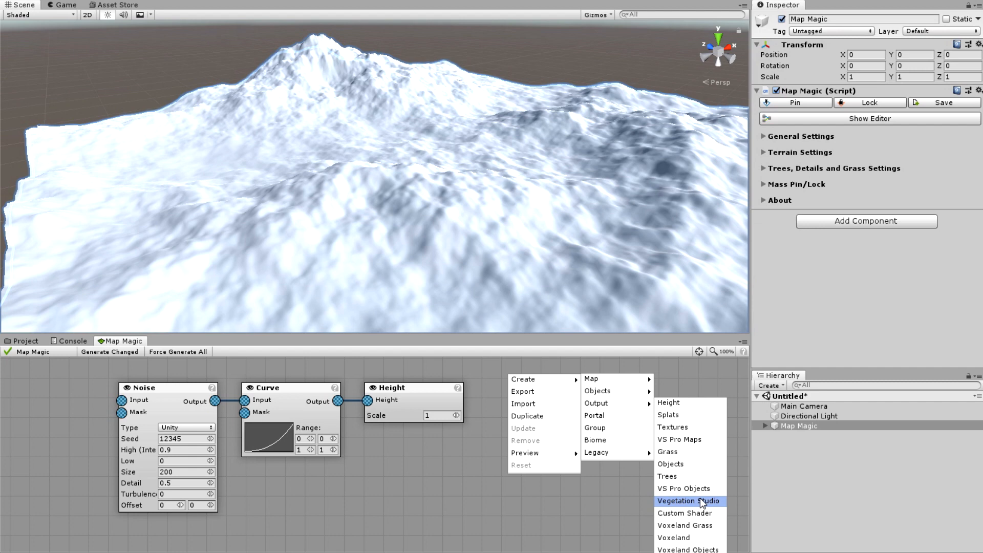
# Add a Micro Splat Custom Shader output, assign the MicroSplat material, and apply every Fix
pyautogui.click(684, 513)
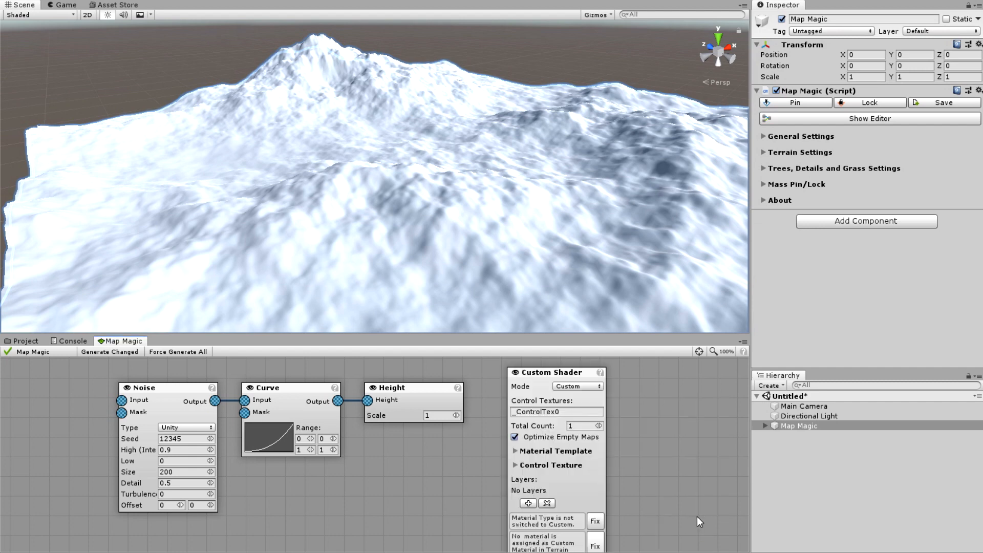
pyautogui.click(577, 386)
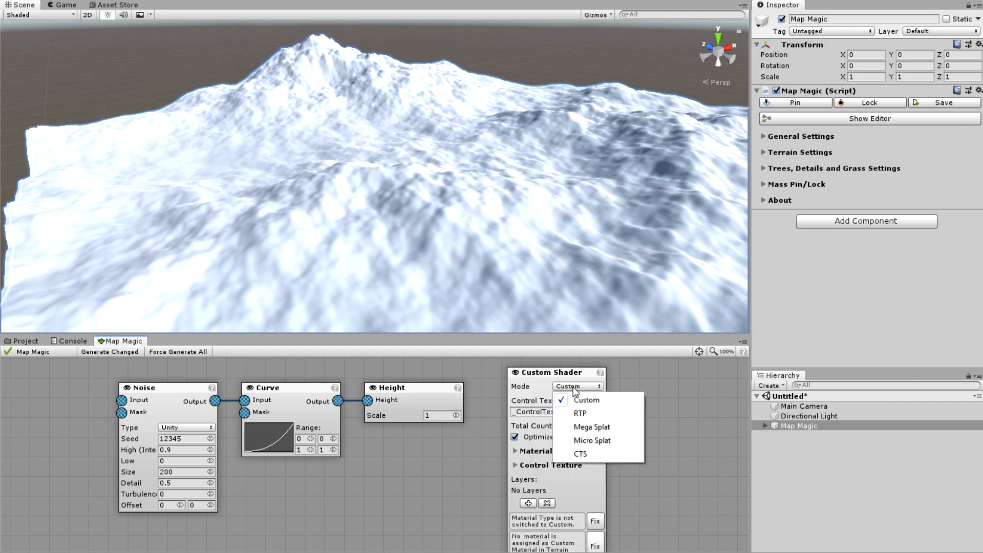
pyautogui.click(593, 440)
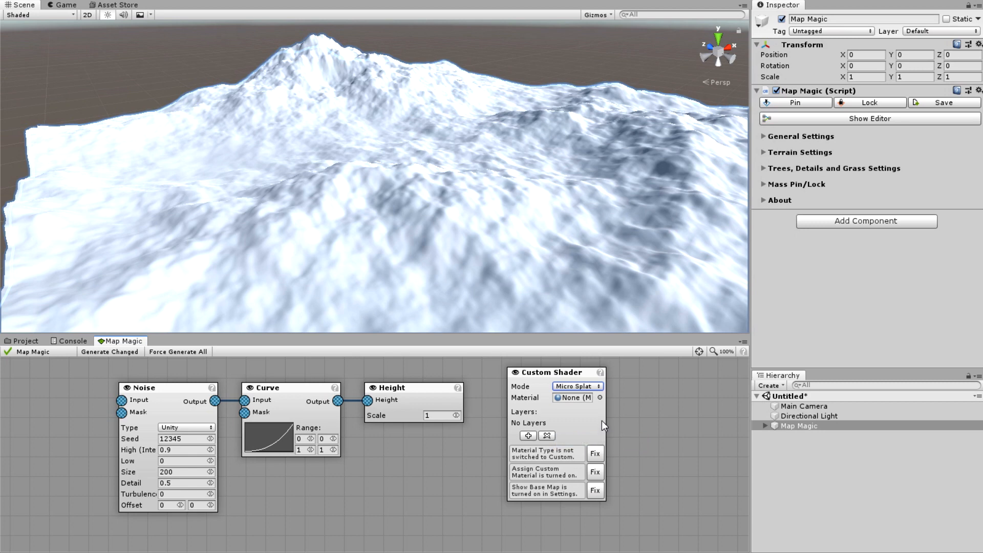
pyautogui.click(597, 398)
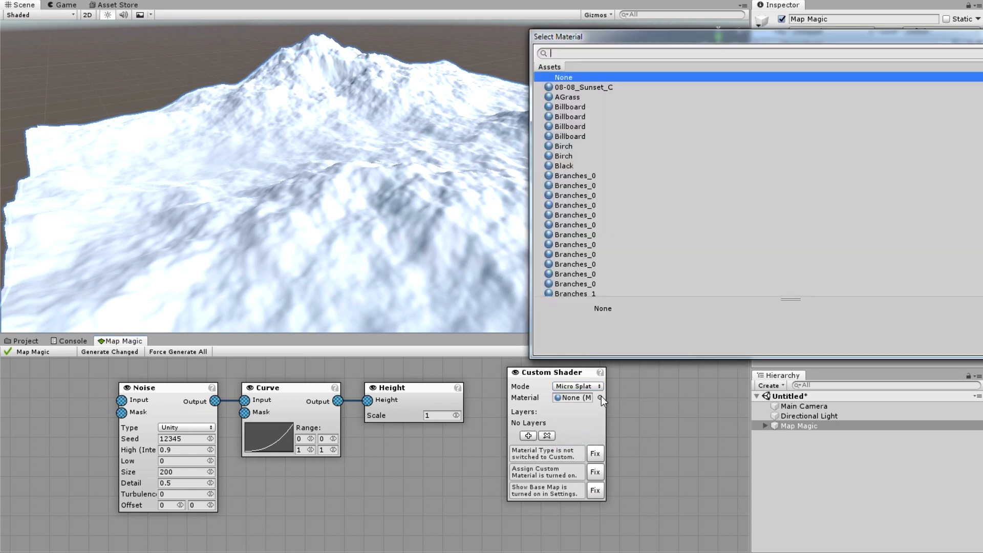
pyautogui.write('microsplat')
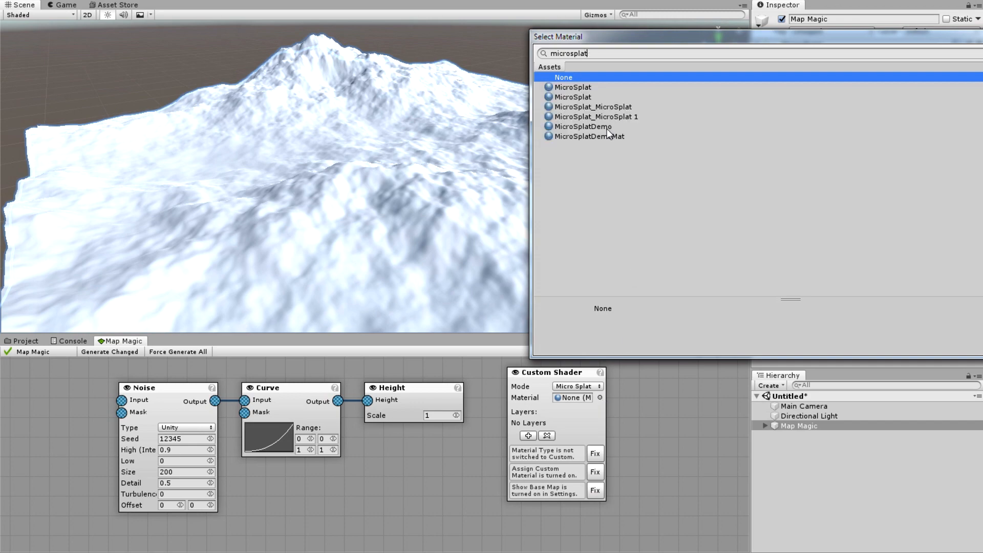
pyautogui.click(573, 96)
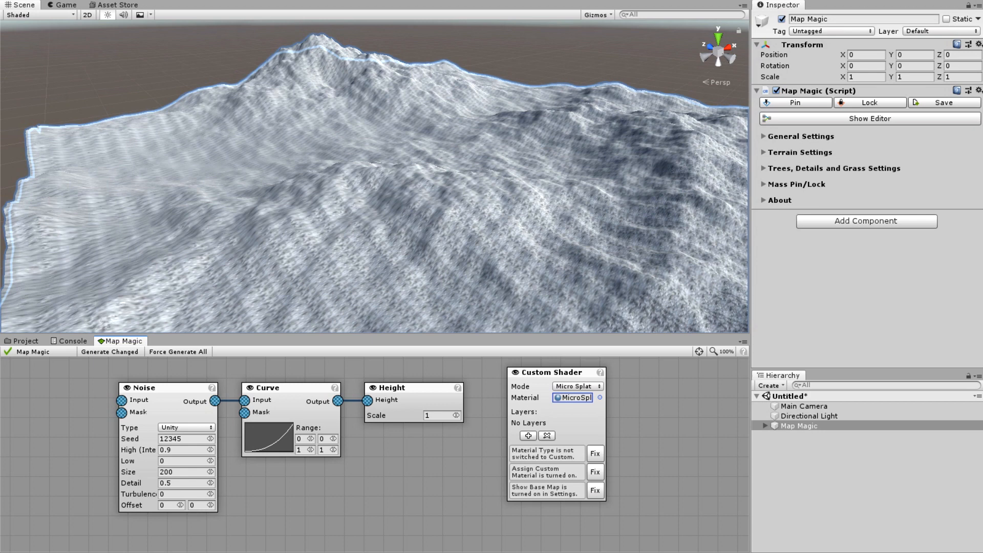
pyautogui.moveTo(610, 432)
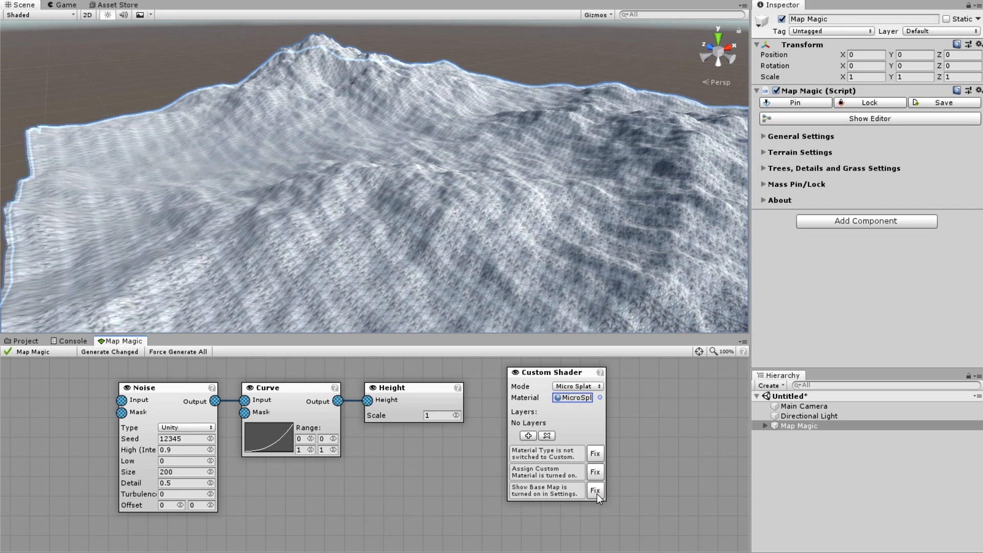
pyautogui.click(595, 490)
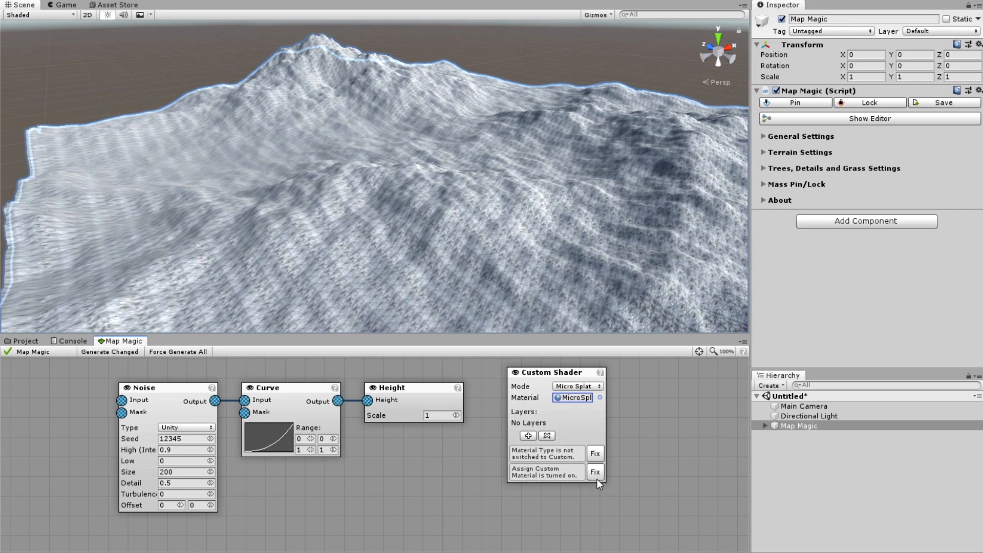
pyautogui.click(595, 472)
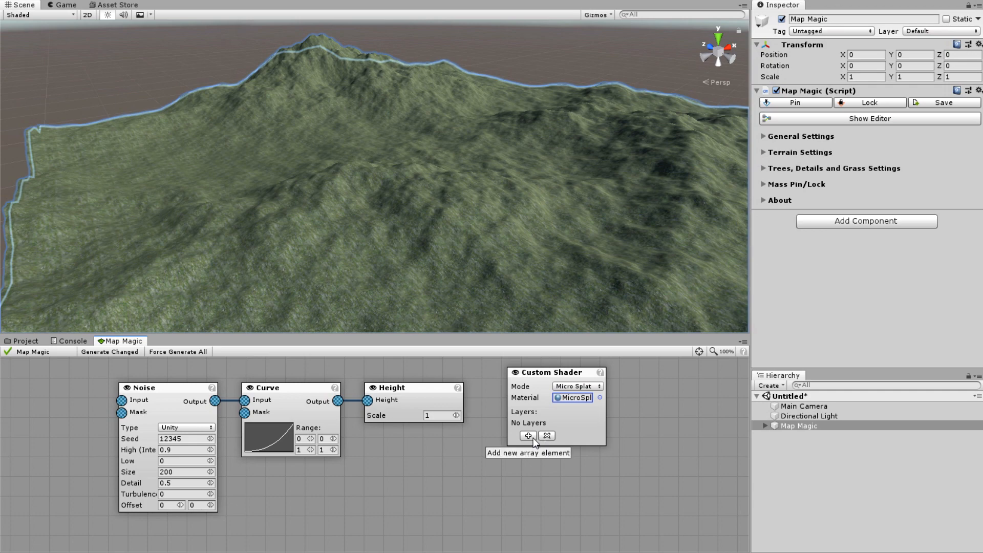
# Add a texture layer to the Custom Shader node and settle its index at 1
pyautogui.click(528, 436)
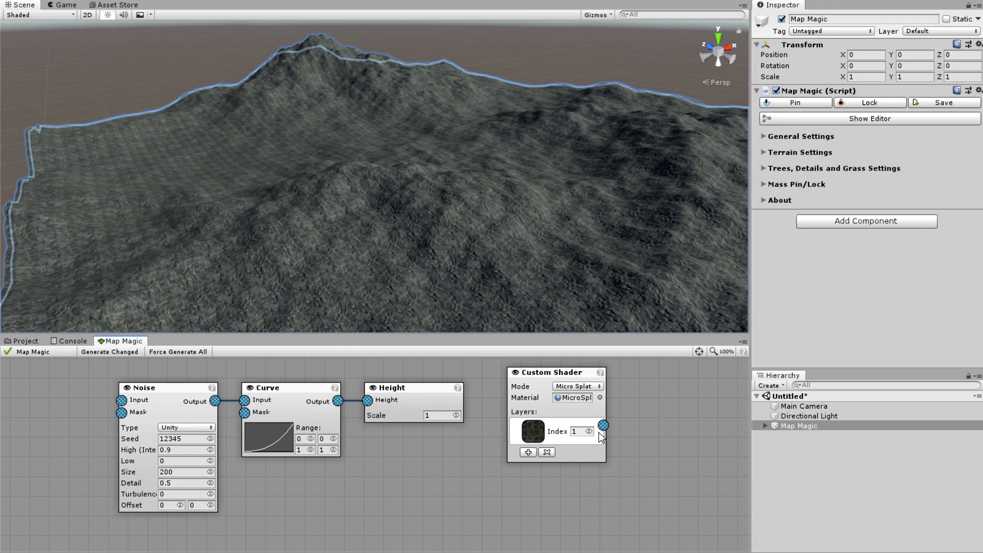
pyautogui.click(587, 432)
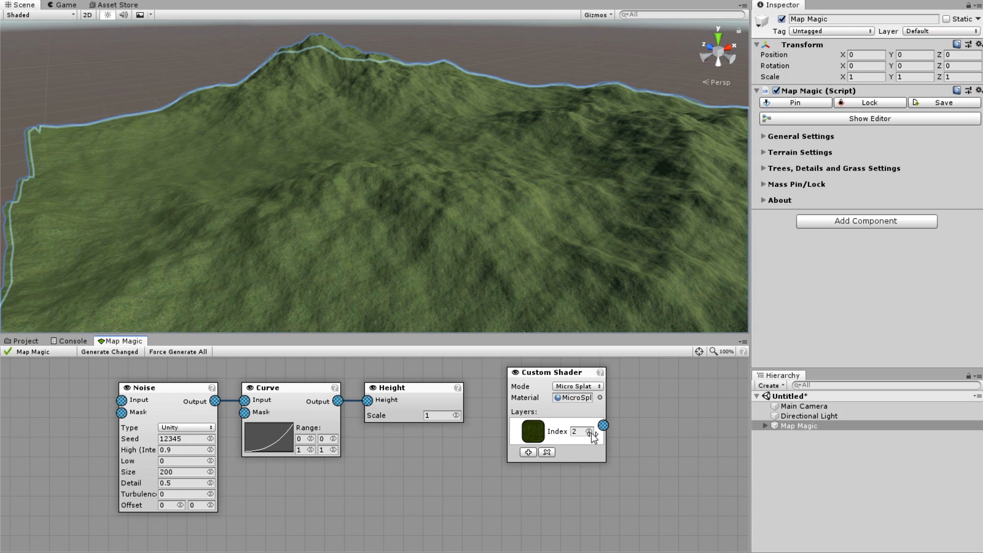
pyautogui.click(588, 433)
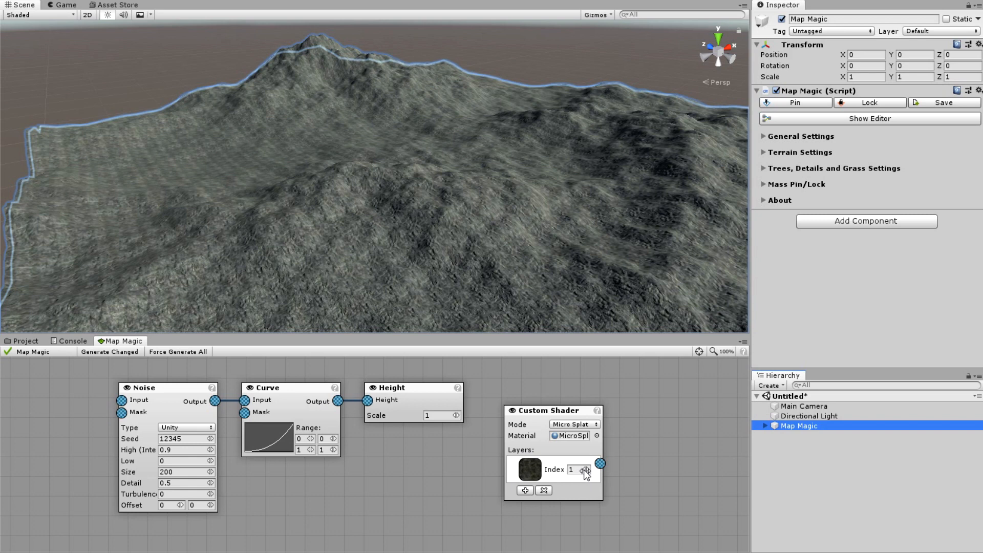
pyautogui.moveTo(470, 488)
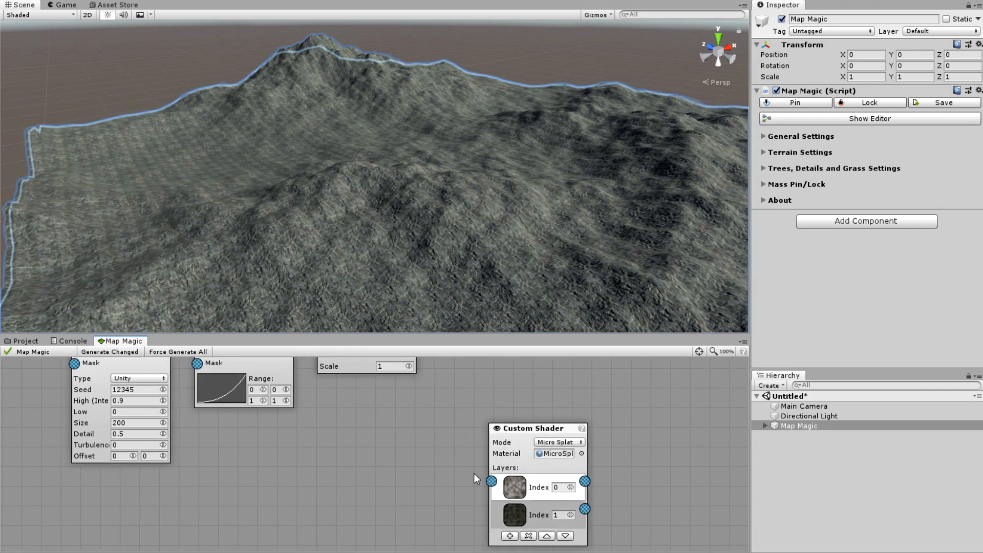
# Feed Curve into a Cavity node driving layer 0, intensity 14.5, spread 4, and regenerate
pyautogui.rightClick(472, 481)
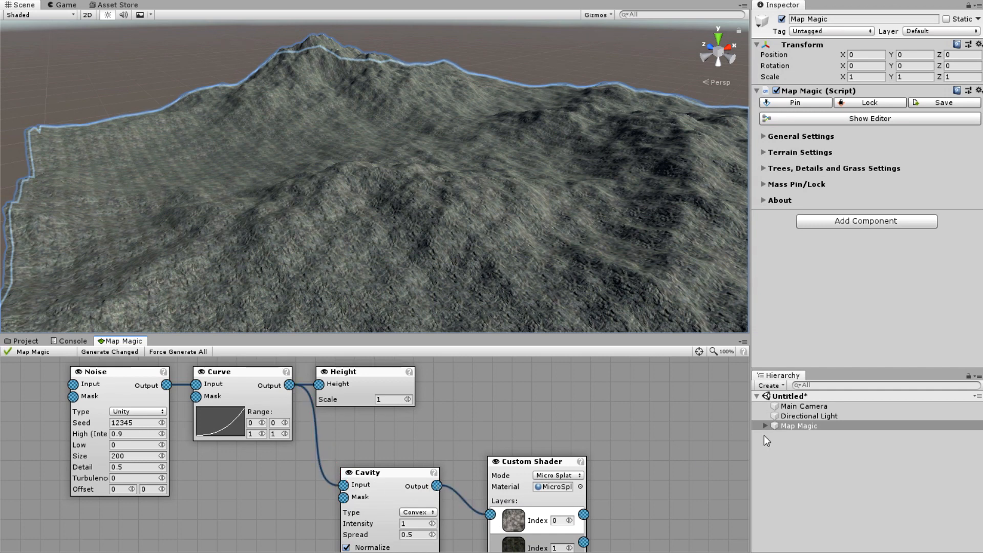
pyautogui.rightClick(439, 486)
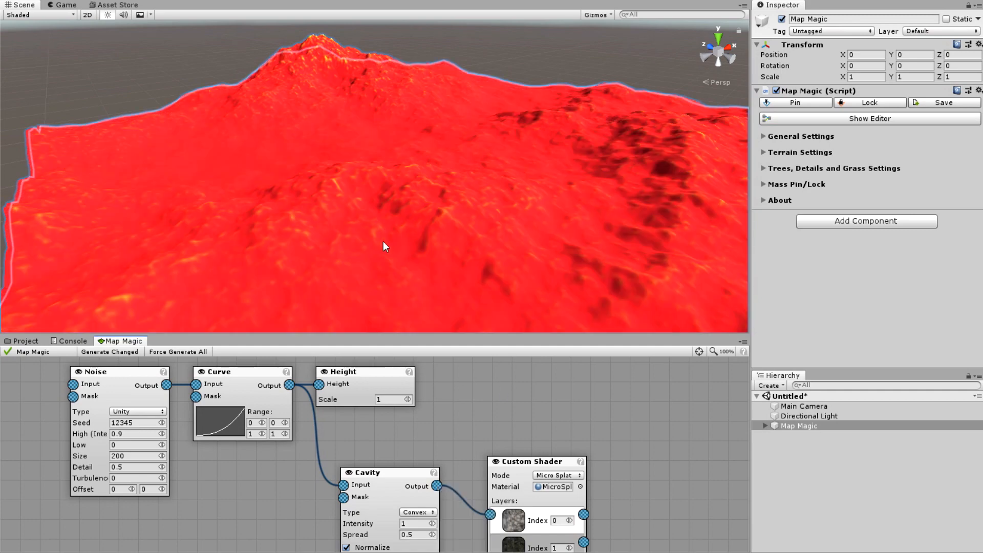
pyautogui.moveTo(384, 454)
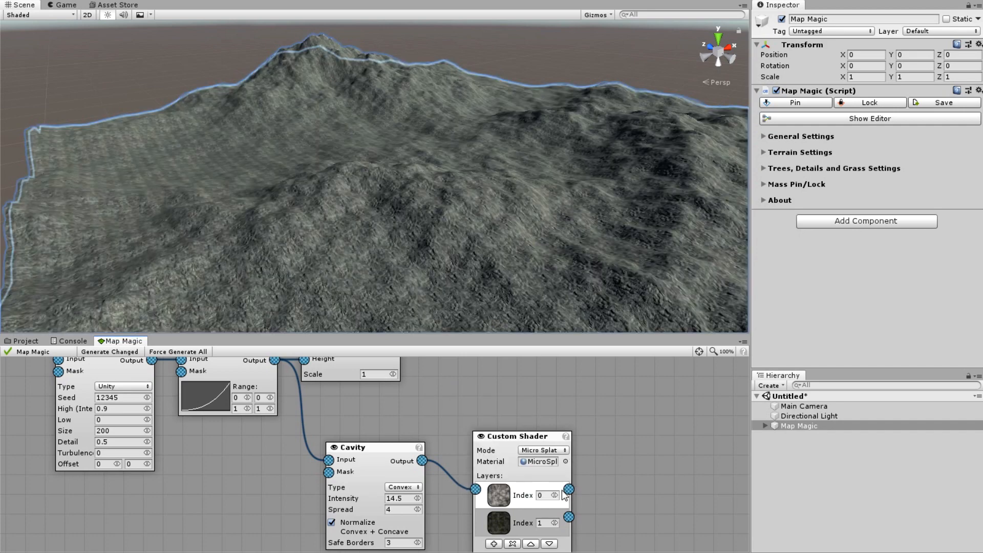
pyautogui.moveTo(165, 359)
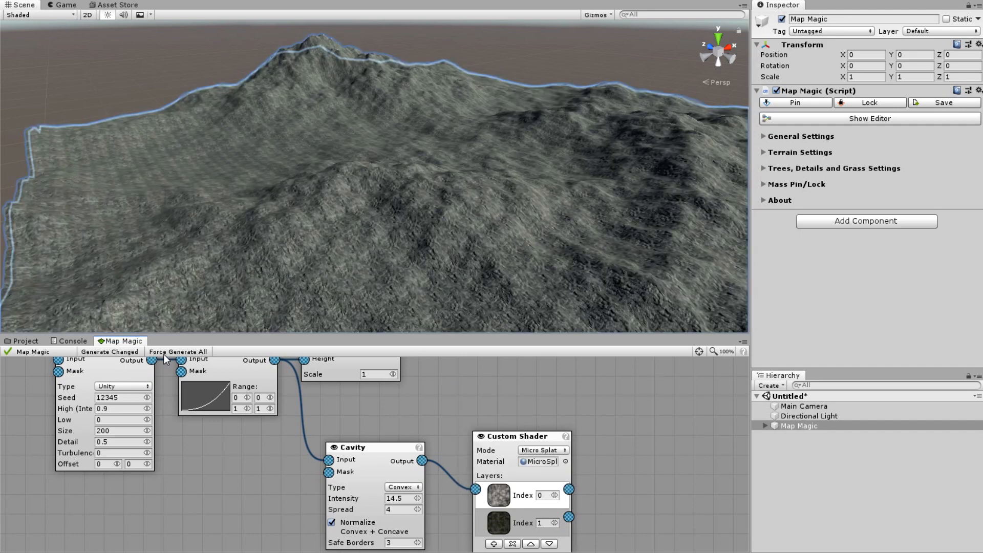
pyautogui.click(178, 351)
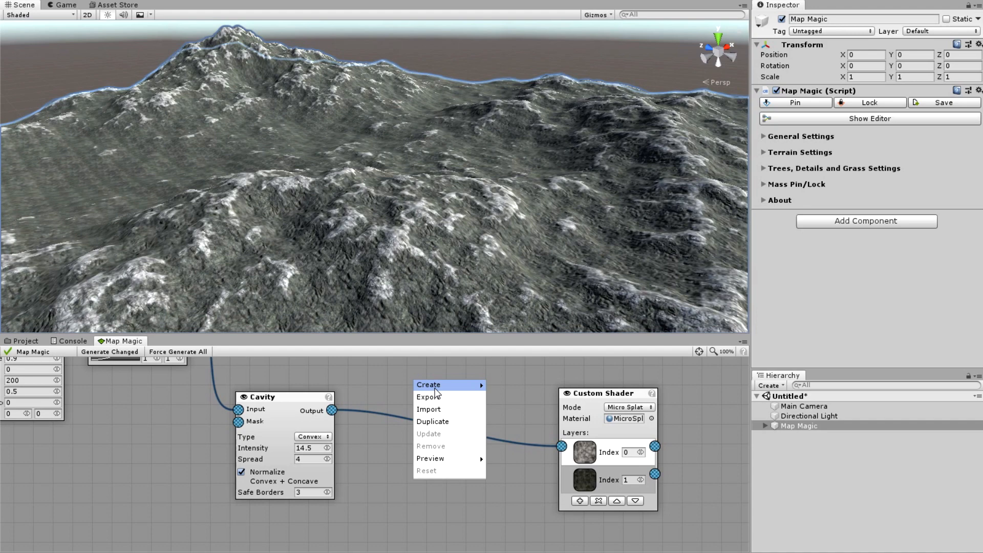
# Insert a Curve node after Cavity, flattened to start near 0.33 and end near 0.67
pyautogui.click(429, 385)
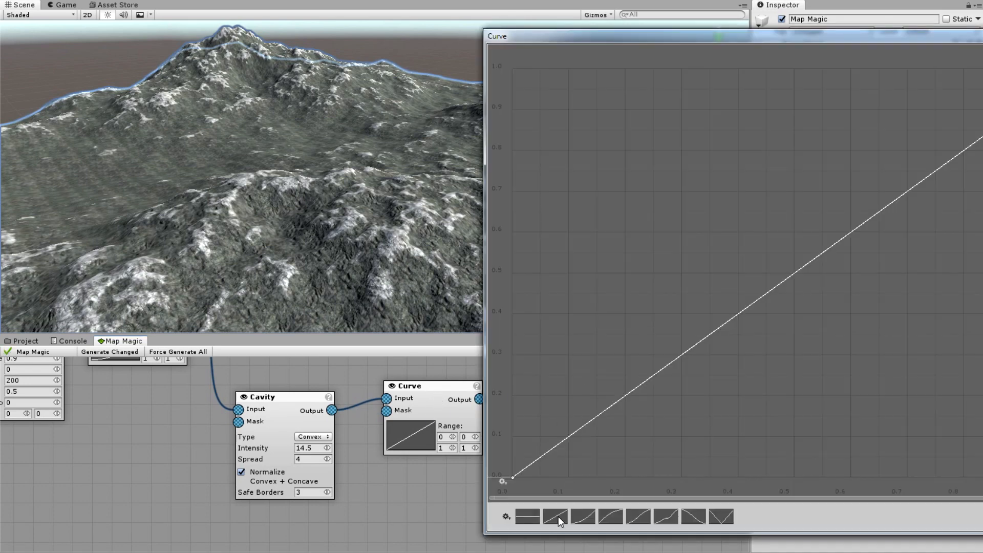
pyautogui.moveTo(502, 475); pyautogui.dragTo(509, 311)
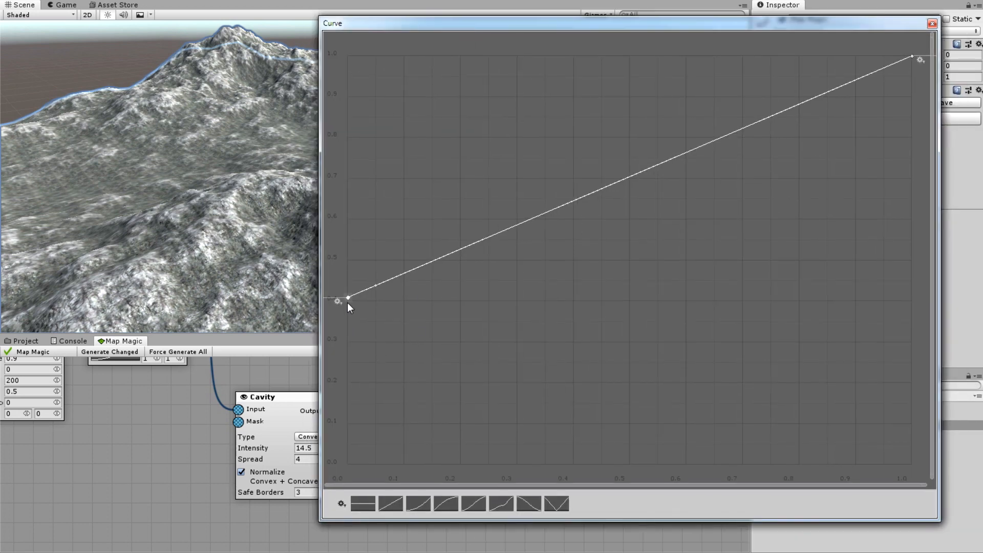
pyautogui.moveTo(347, 298); pyautogui.dragTo(347, 299)
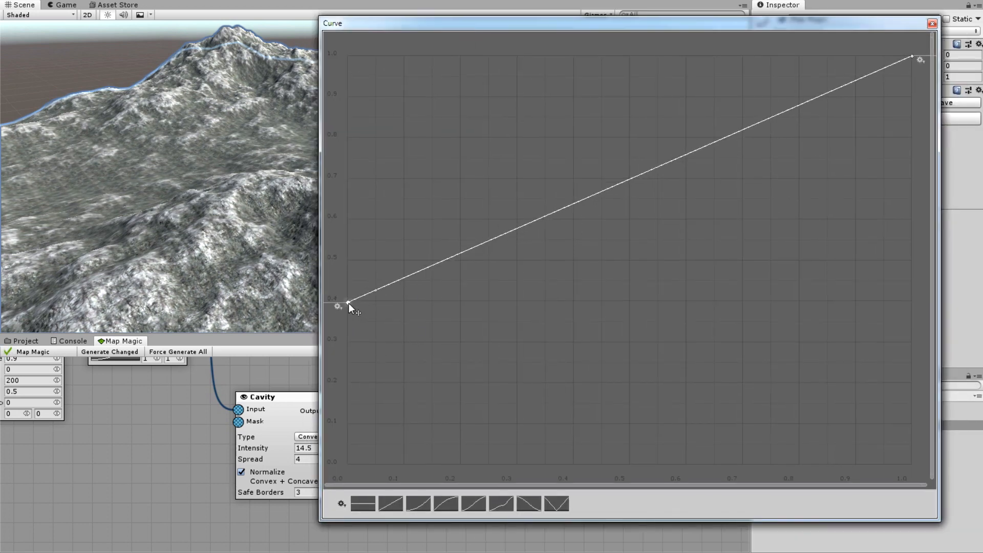
pyautogui.moveTo(912, 58); pyautogui.dragTo(915, 140)
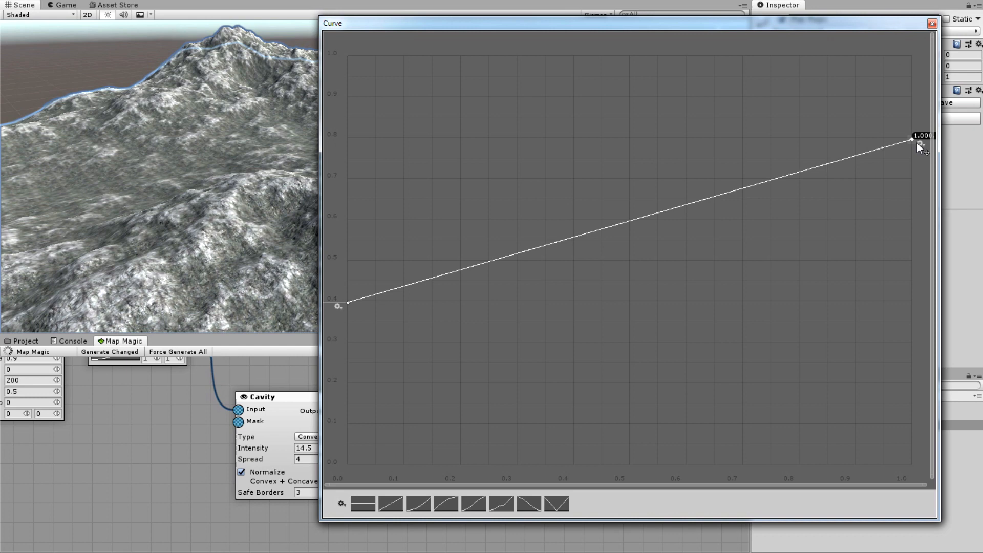
pyautogui.moveTo(913, 140); pyautogui.dragTo(913, 199)
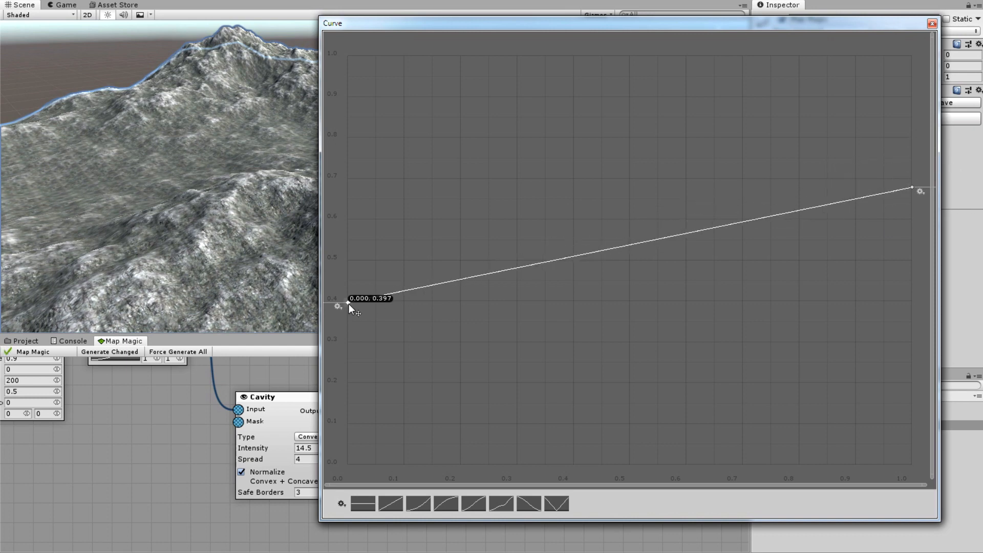
pyautogui.moveTo(349, 304); pyautogui.dragTo(347, 333)
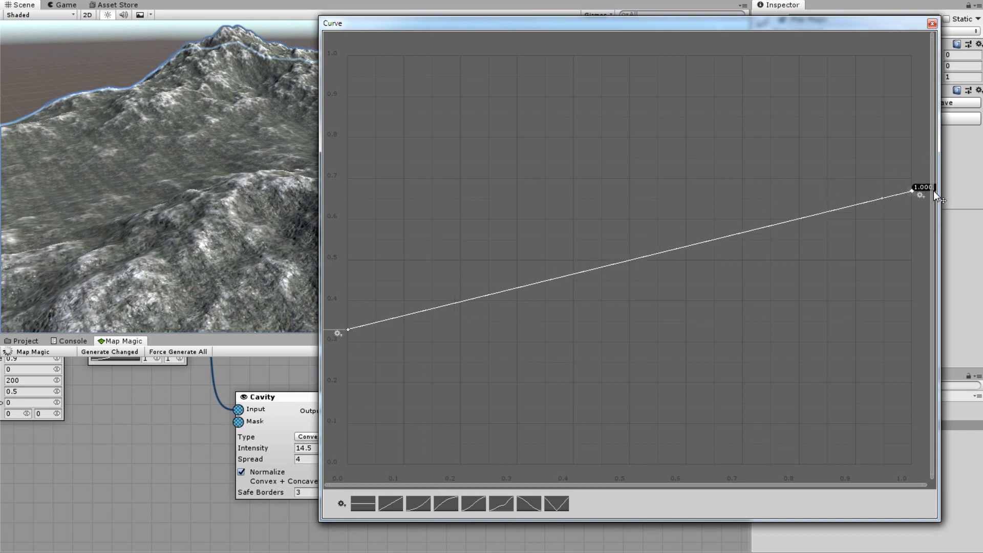
pyautogui.click(930, 24)
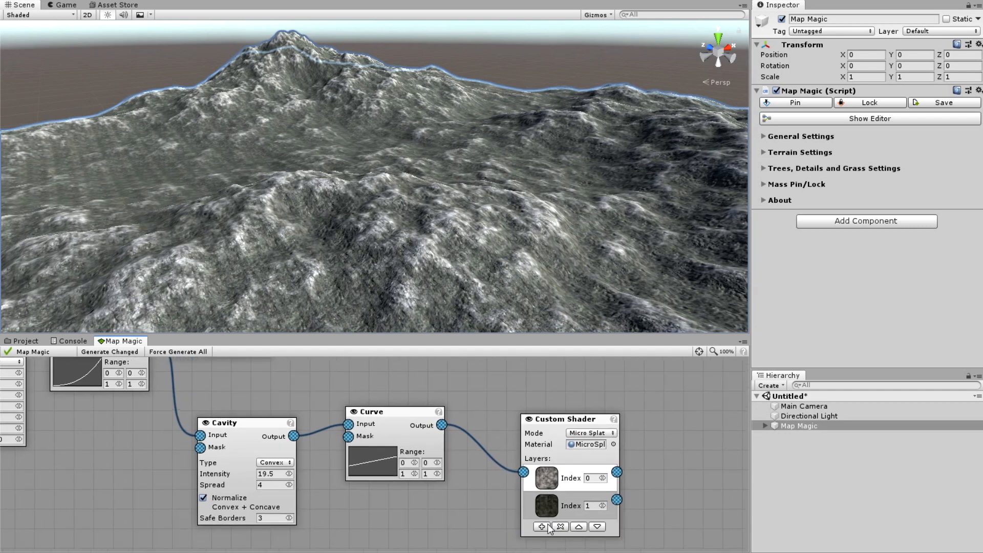
# Add grass layer Index 2, masked by a Slope node limited to steepness 0–25
pyautogui.click(538, 541)
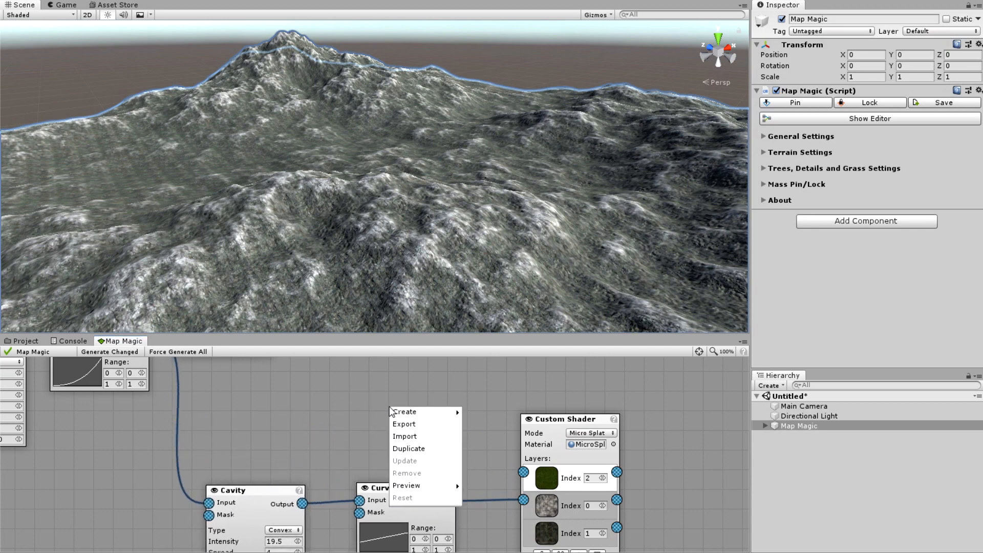
pyautogui.moveTo(485, 411)
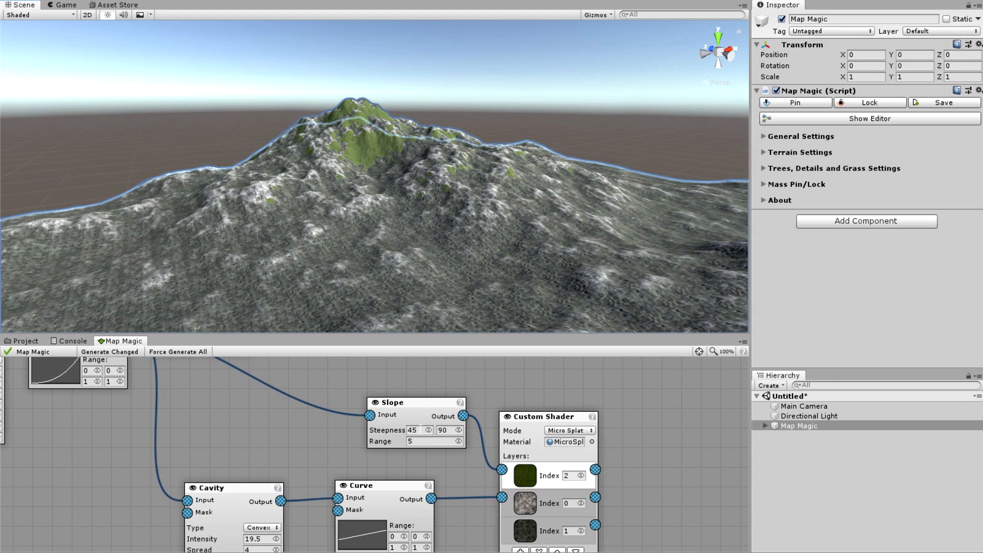
pyautogui.click(413, 430)
pyautogui.write('0')
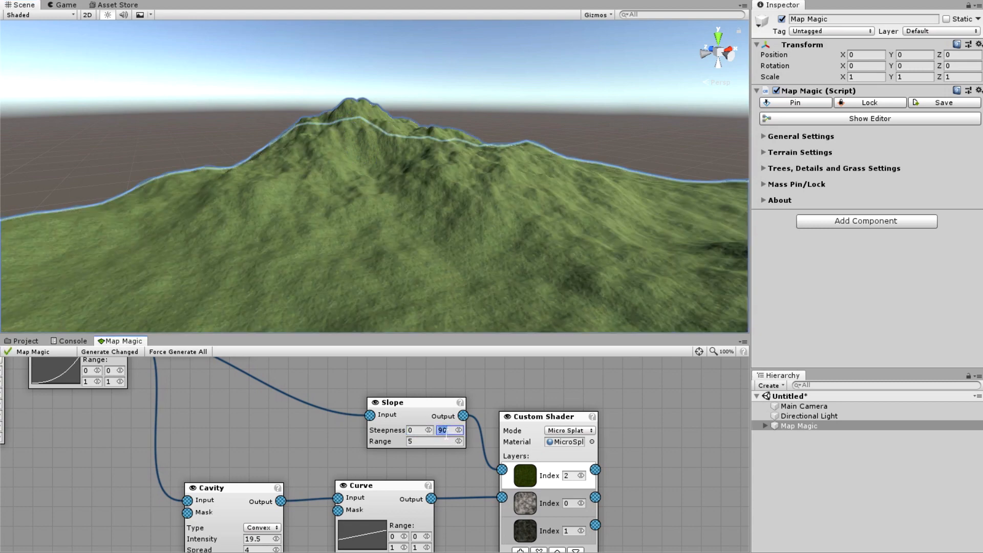
pyautogui.write('45')
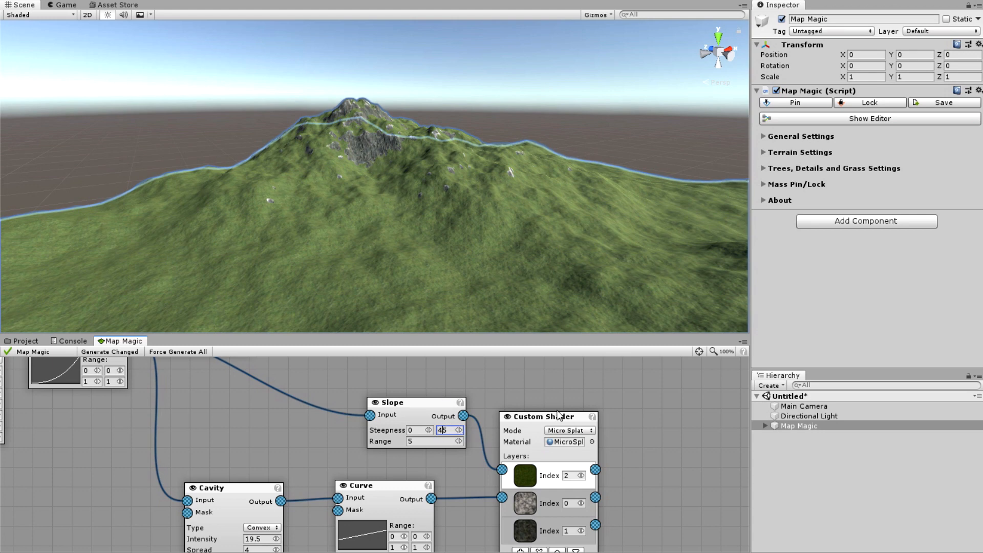
pyautogui.write('25')
pyautogui.click(435, 441)
pyautogui.write('20')
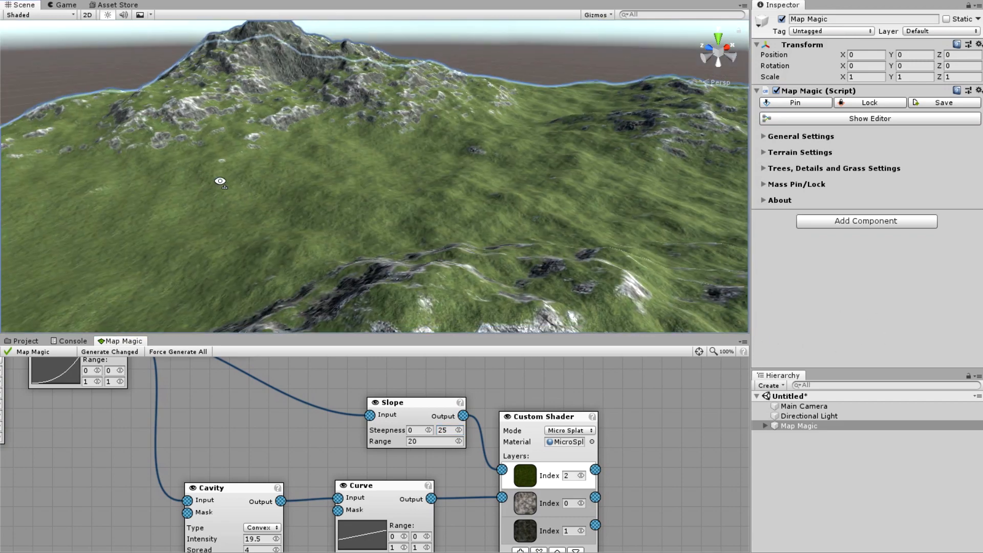
# Orbit and move the view across the terrain to inspect the grass coverage
pyautogui.moveTo(221, 182); pyautogui.dragTo(301, 174)
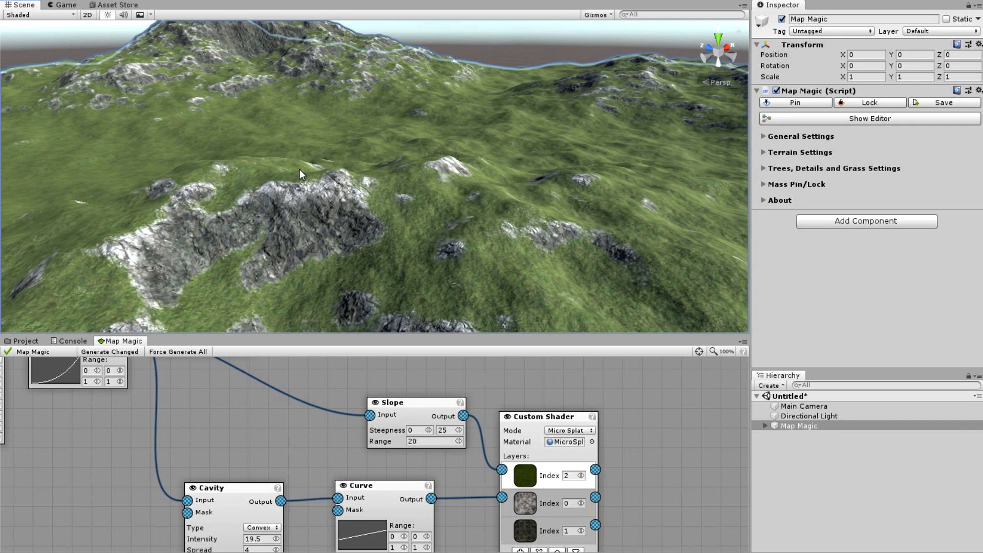
pyautogui.moveTo(542, 202)
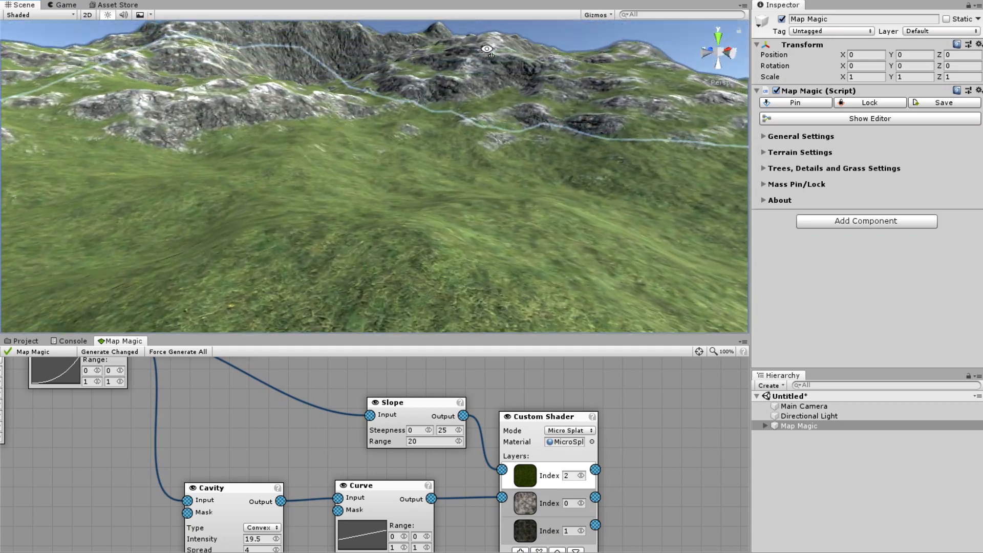
pyautogui.moveTo(488, 53); pyautogui.dragTo(405, 139)
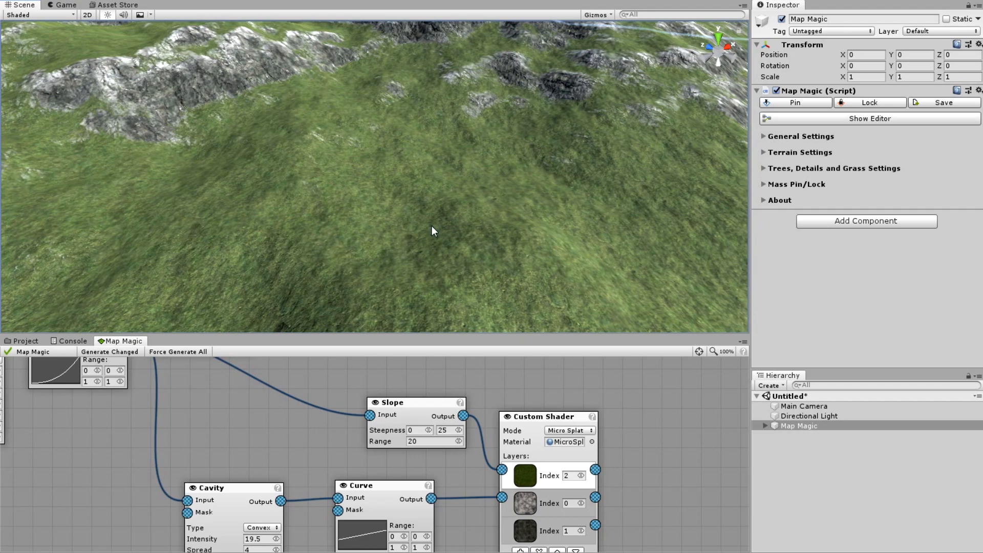
pyautogui.moveTo(431, 231); pyautogui.dragTo(226, 200)
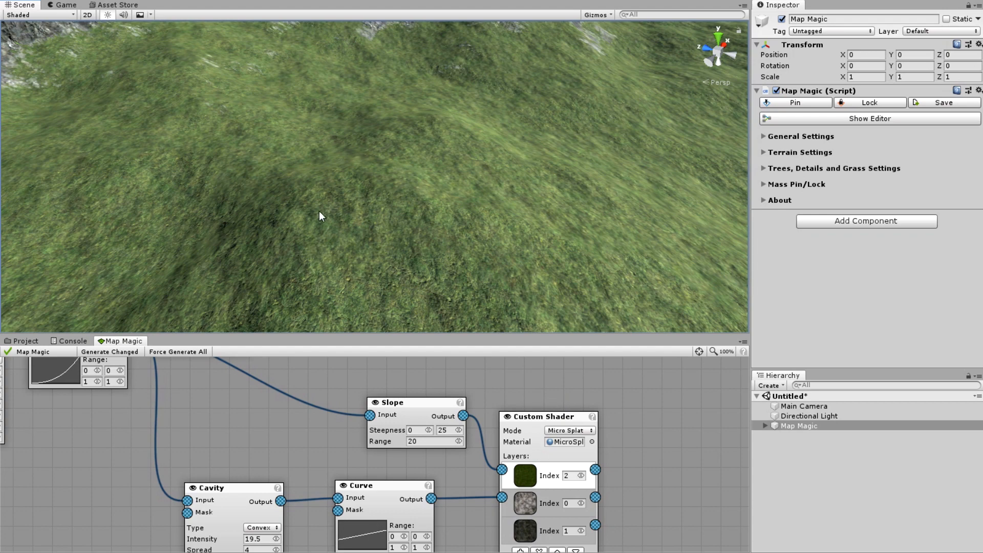
pyautogui.moveTo(341, 210)
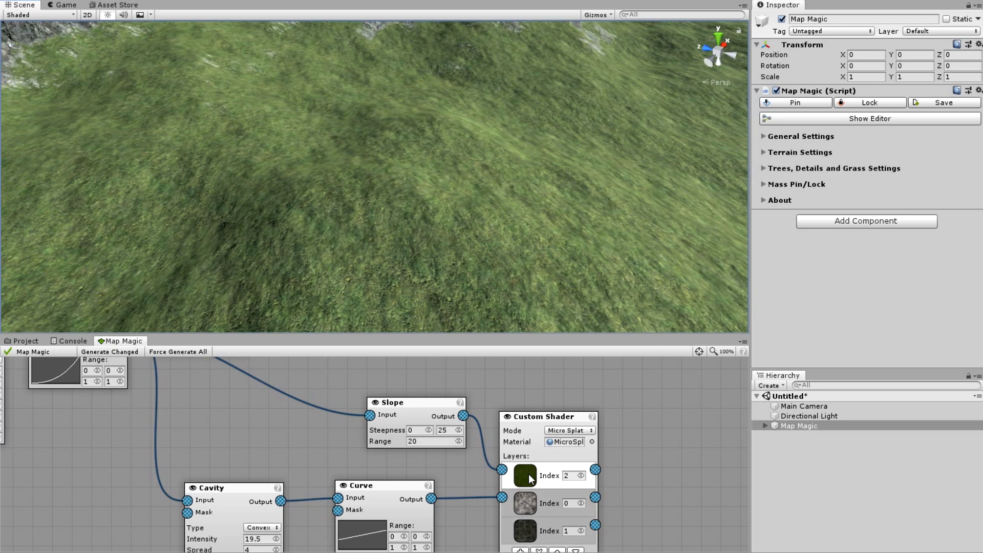
pyautogui.moveTo(548, 430)
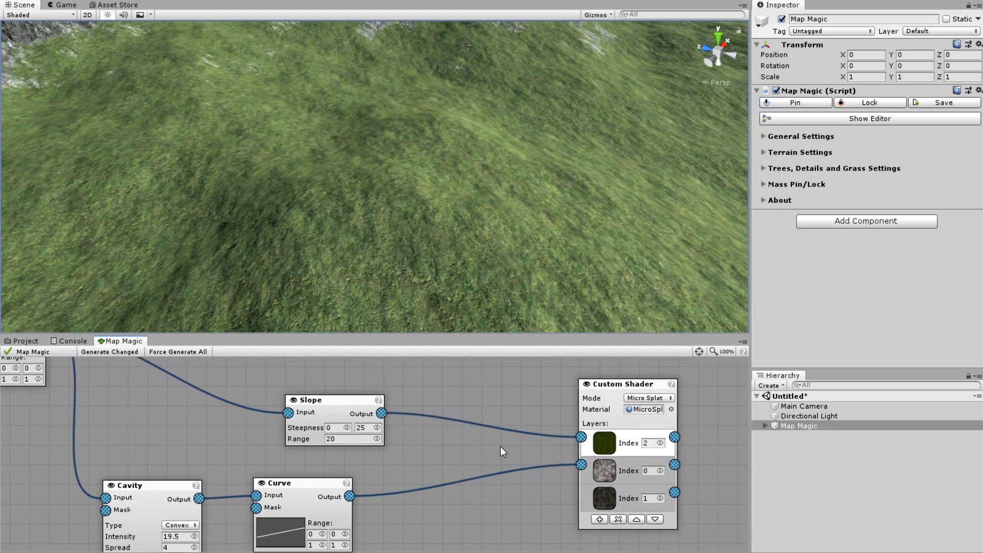
# Create a Subtract-mode Blend node on the grass mask, fed by the Curve output
pyautogui.rightClick(502, 452)
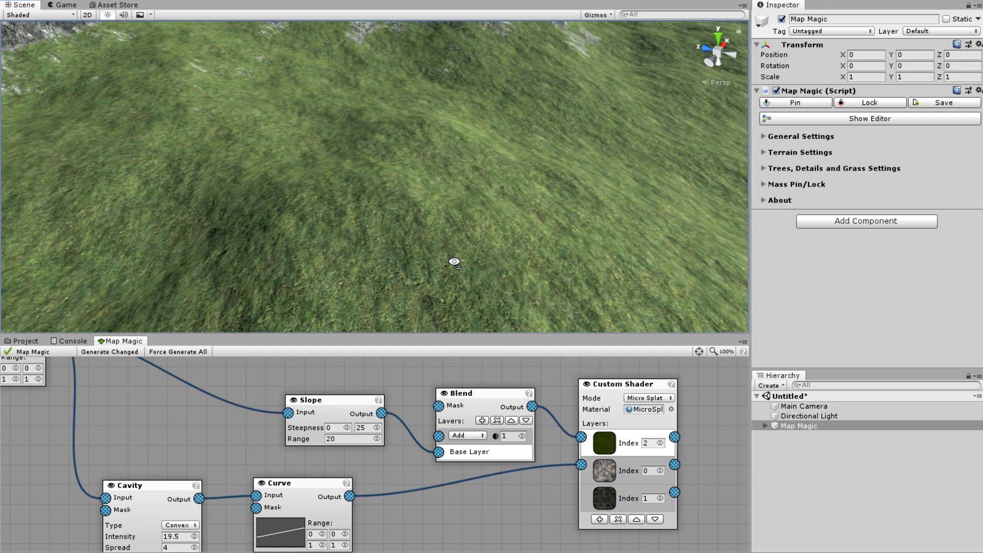
pyautogui.click(467, 435)
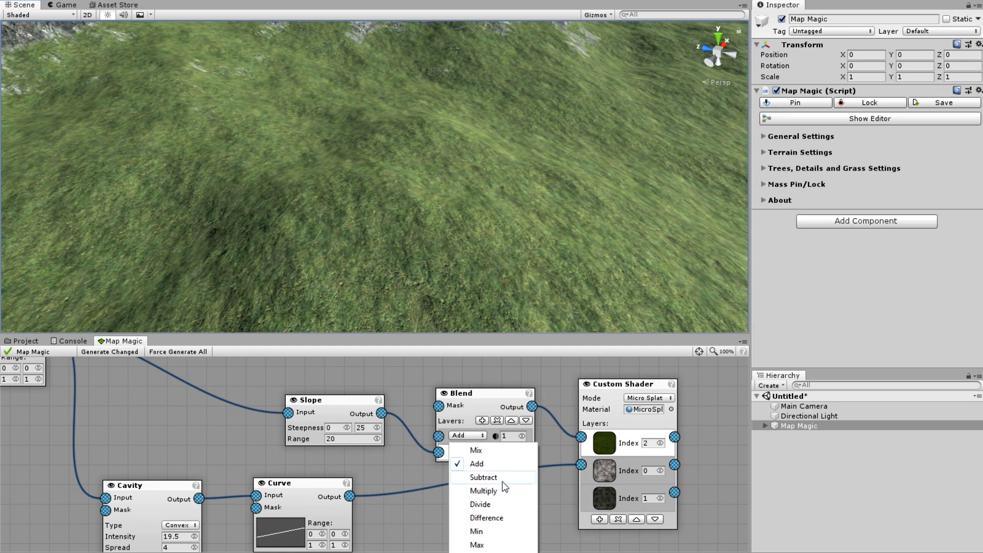
pyautogui.click(482, 478)
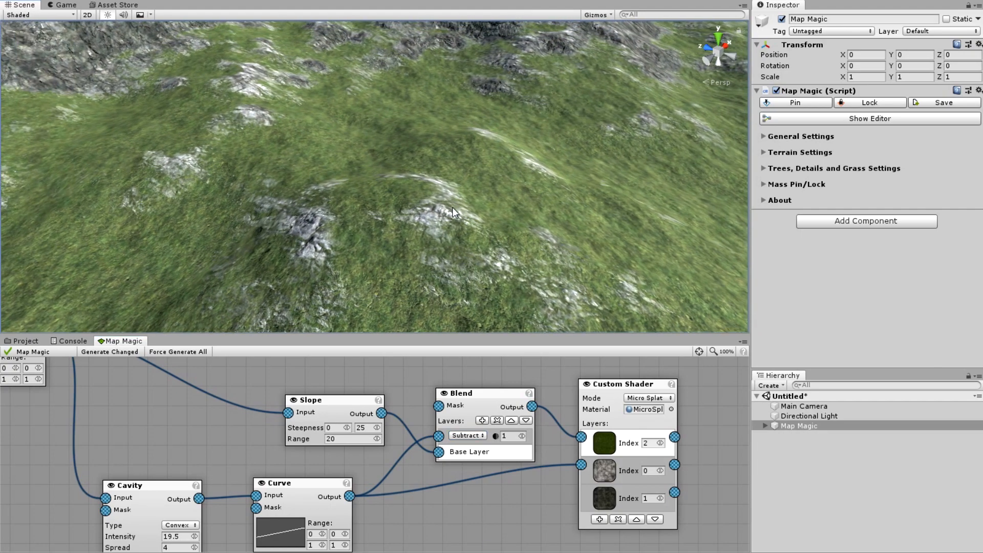
pyautogui.moveTo(454, 212); pyautogui.dragTo(267, 237)
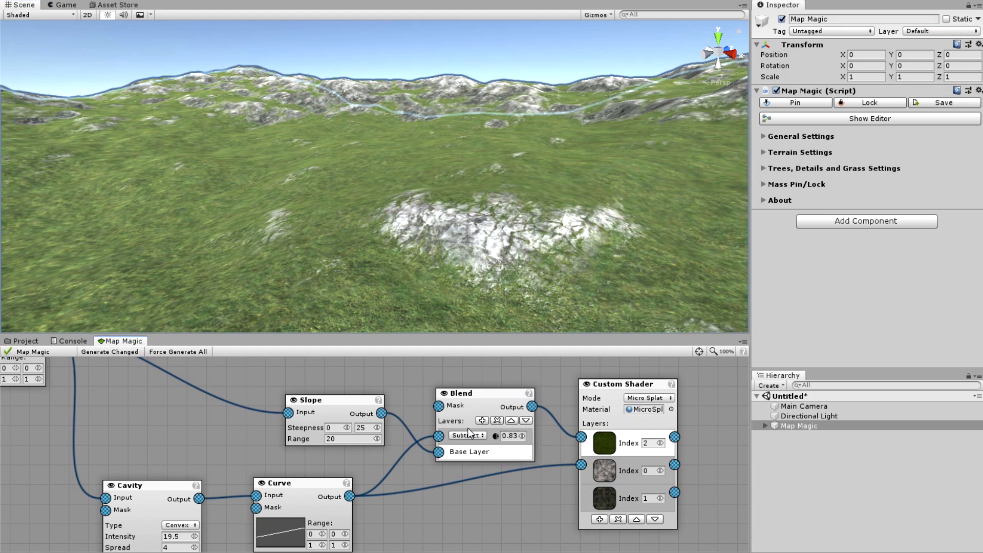
# Lower the subtract opacity to 0.72 and preview the terrain in Game view
pyautogui.moveTo(495, 436); pyautogui.dragTo(483, 435)
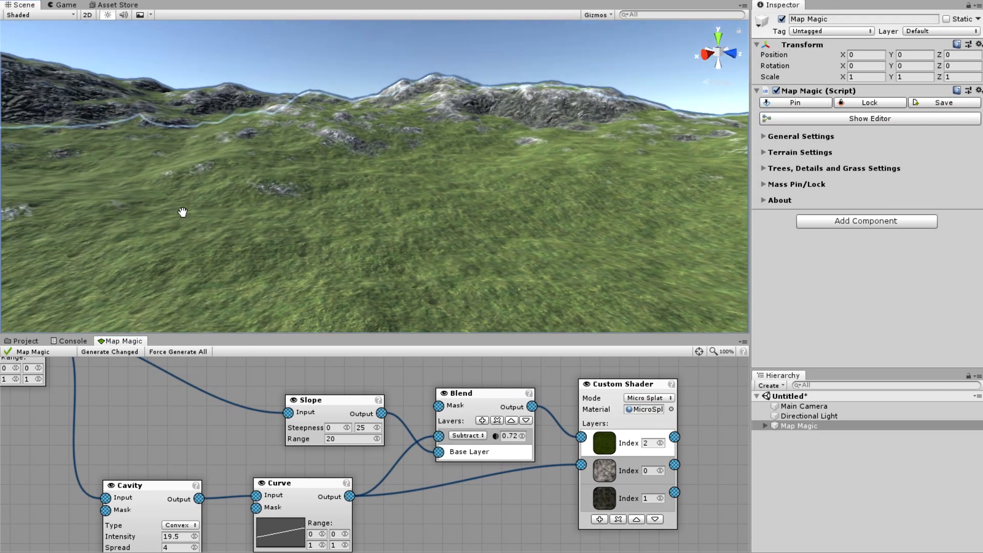
pyautogui.moveTo(182, 212); pyautogui.dragTo(511, 55)
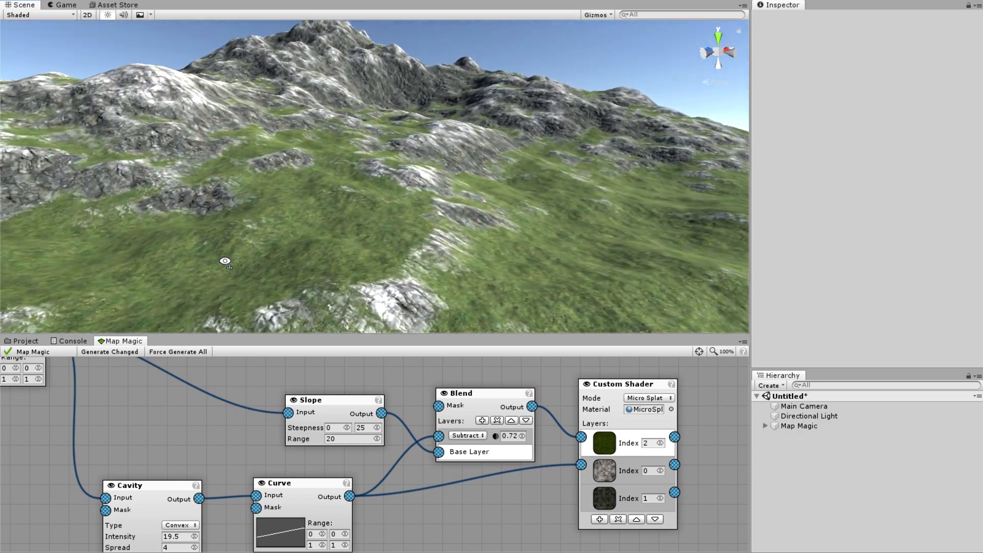
pyautogui.click(62, 5)
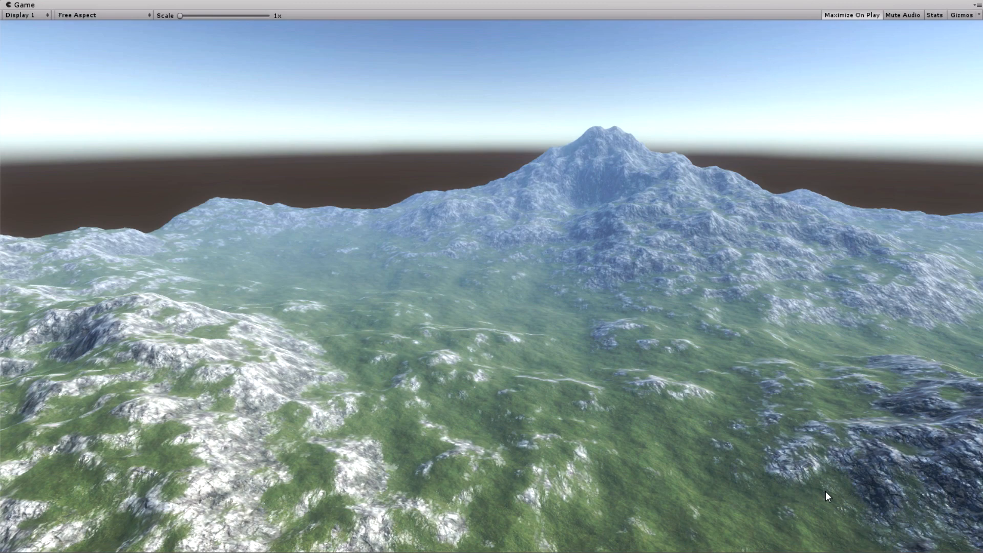